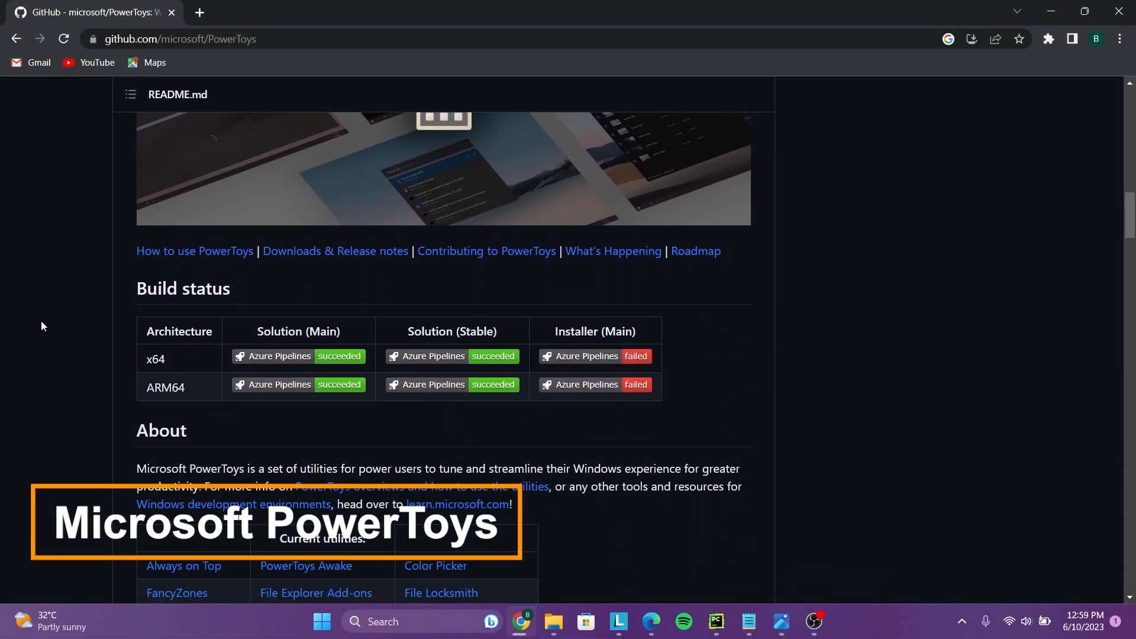
Preview the Always On Top utility and launch Color Picker to capture a colour
scroll(down, 3)
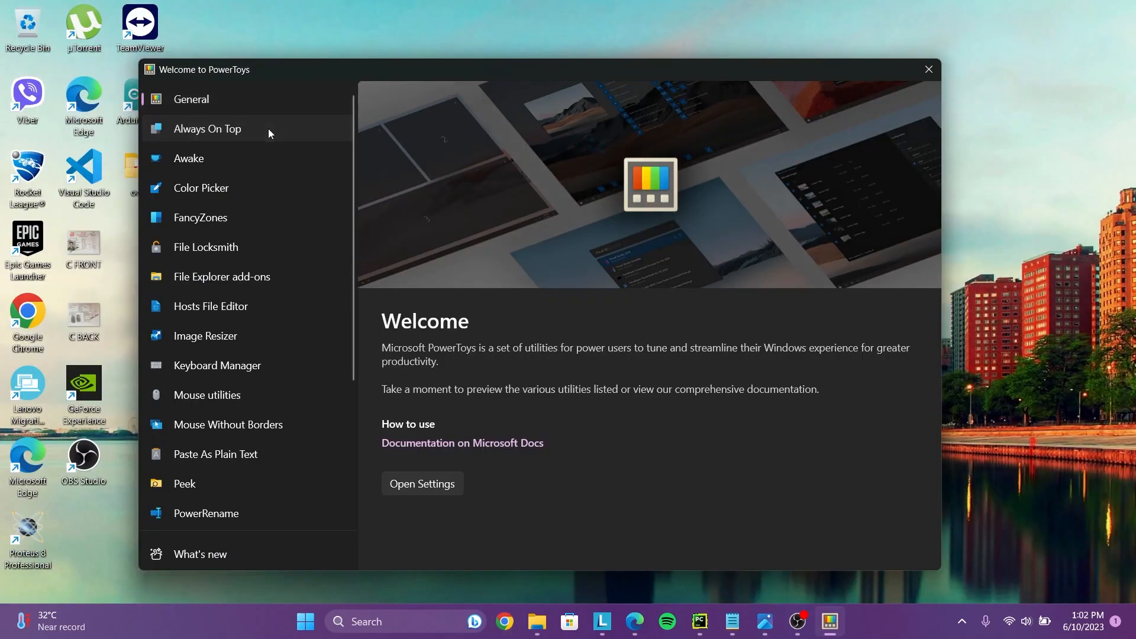
click(207, 129)
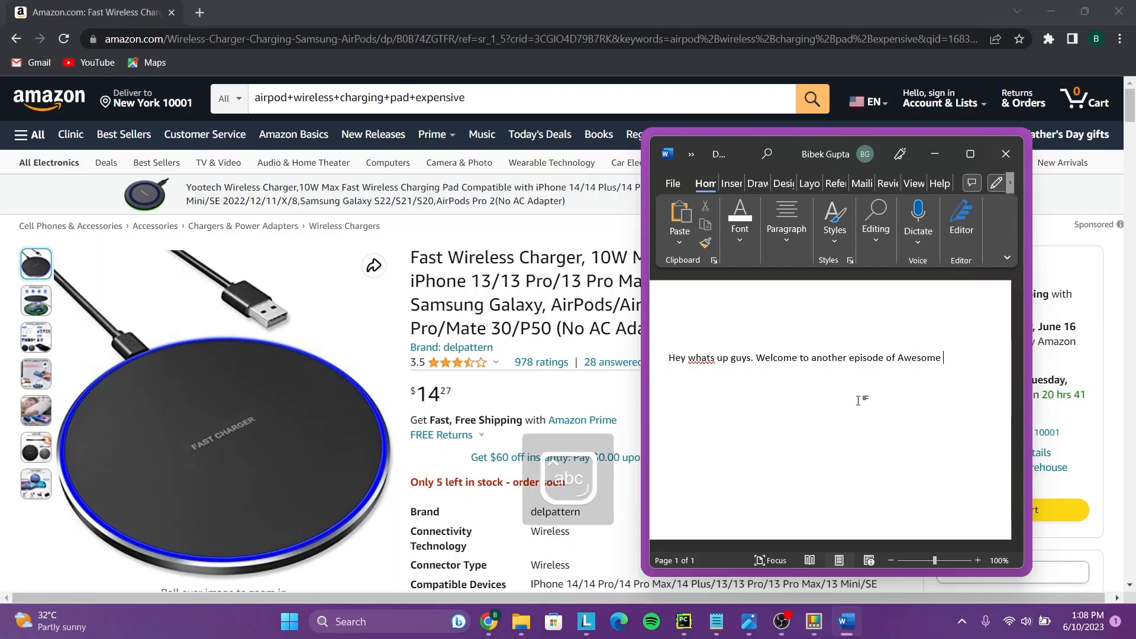
text(Tech and)
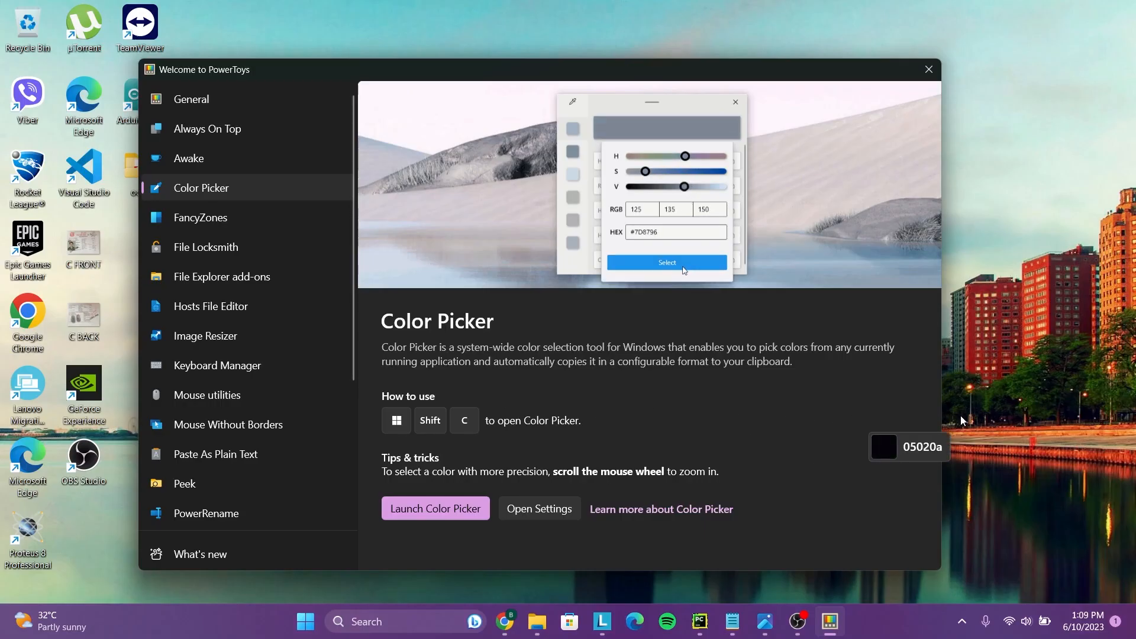
click(665, 262)
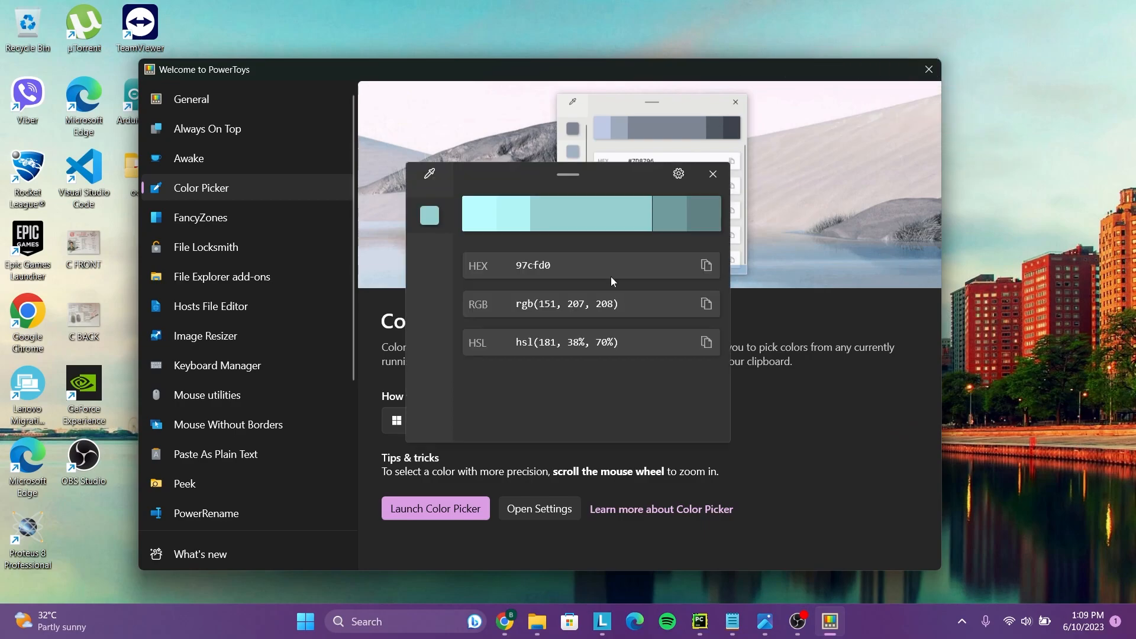
Preview FancyZones, then the Mouse utilities overview in the sidebar
click(200, 217)
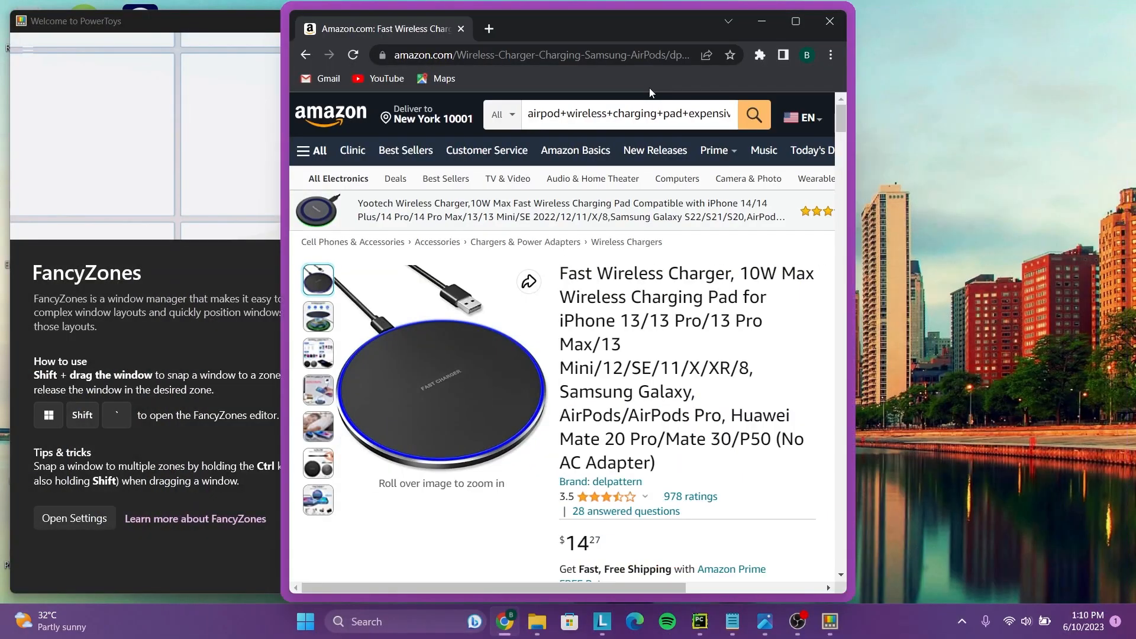
click(193, 341)
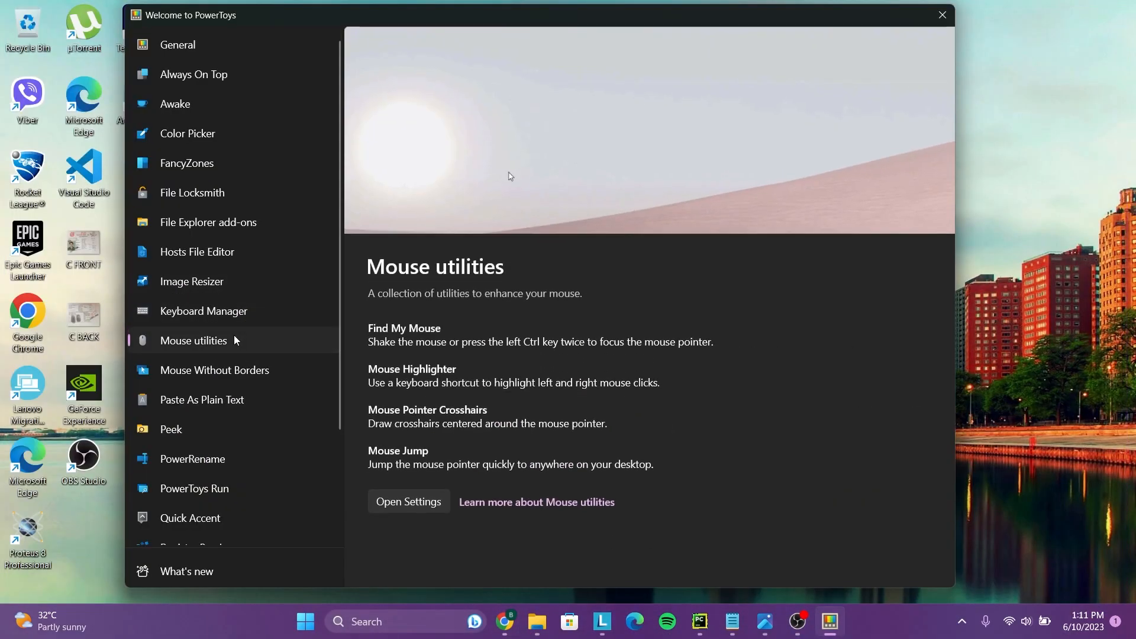
click(202, 399)
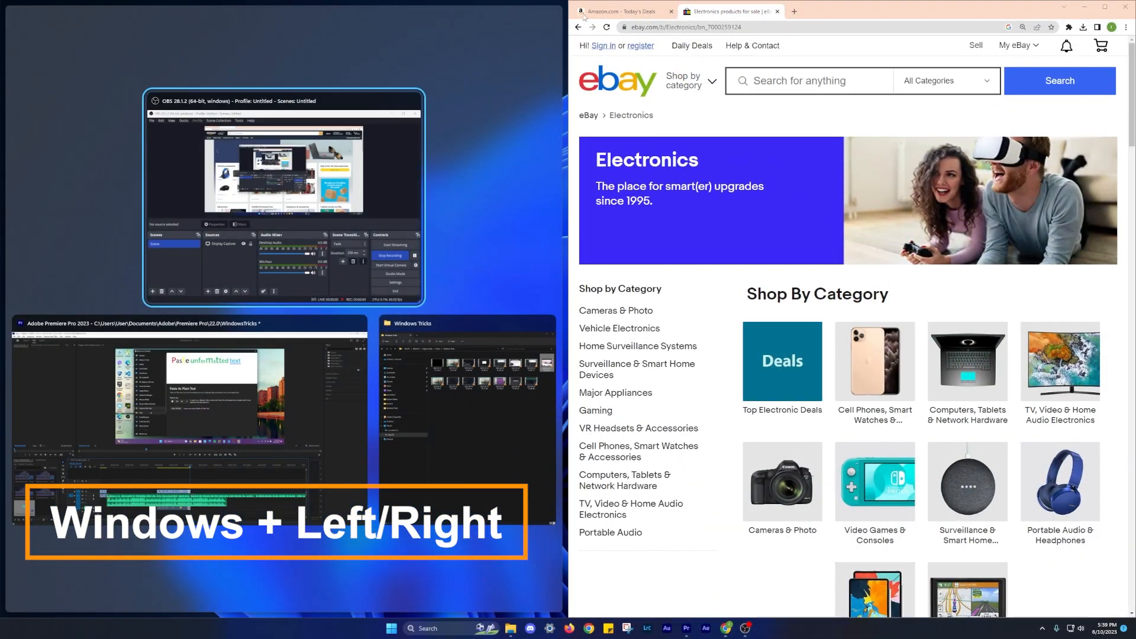
Snap the YouTube tutorial to the left half and Premiere Pro to the right
click(622, 11)
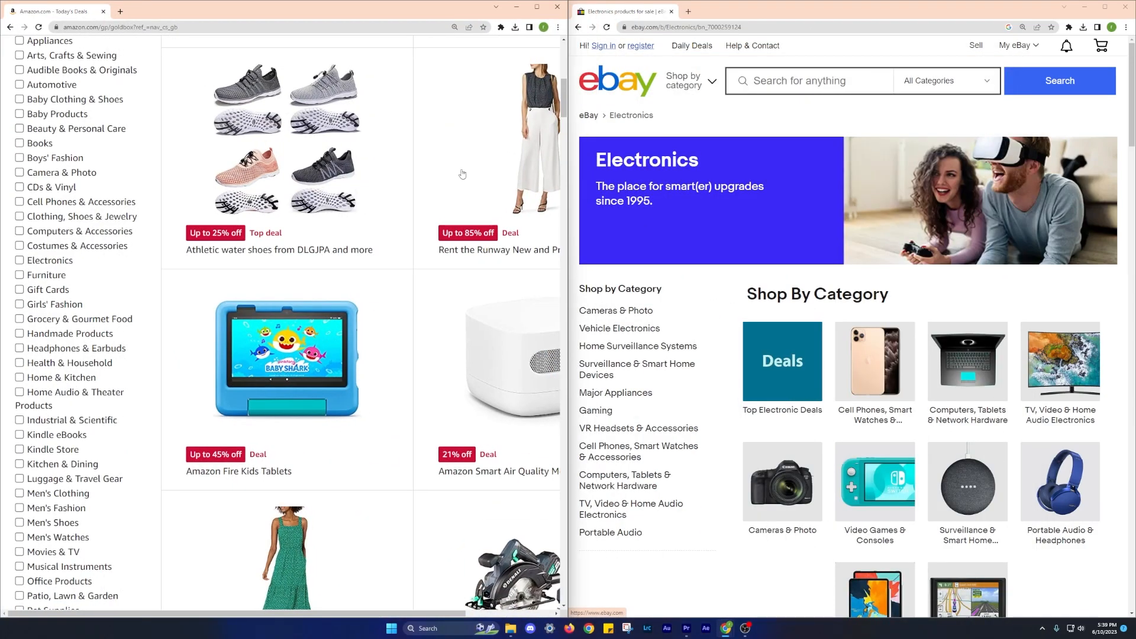
scroll(down, 3)
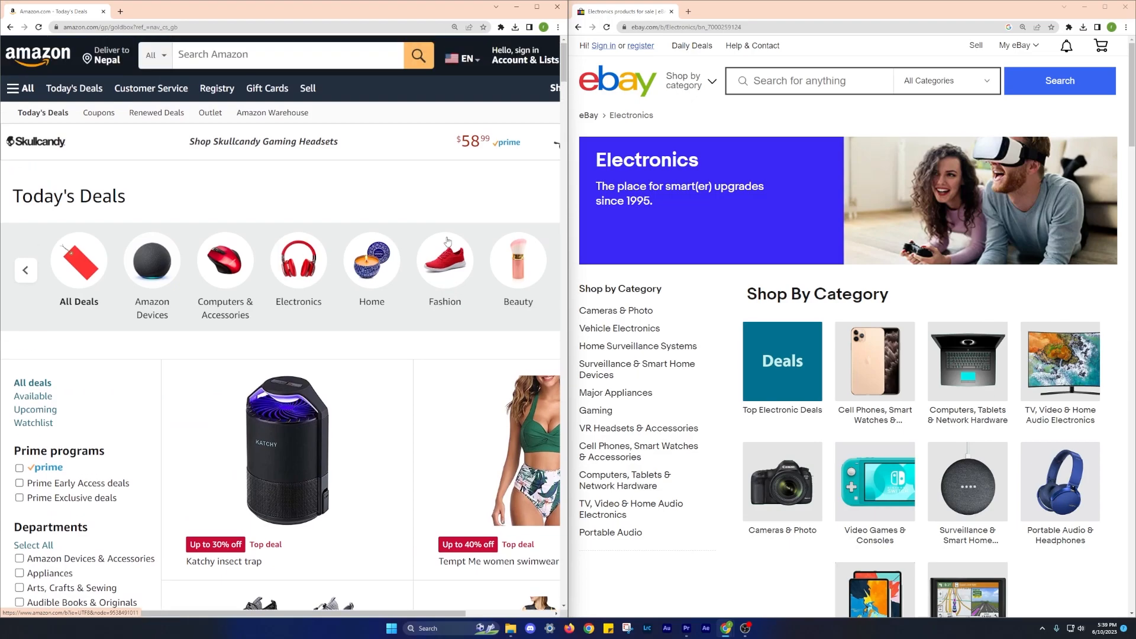
mouse_move(650, 491)
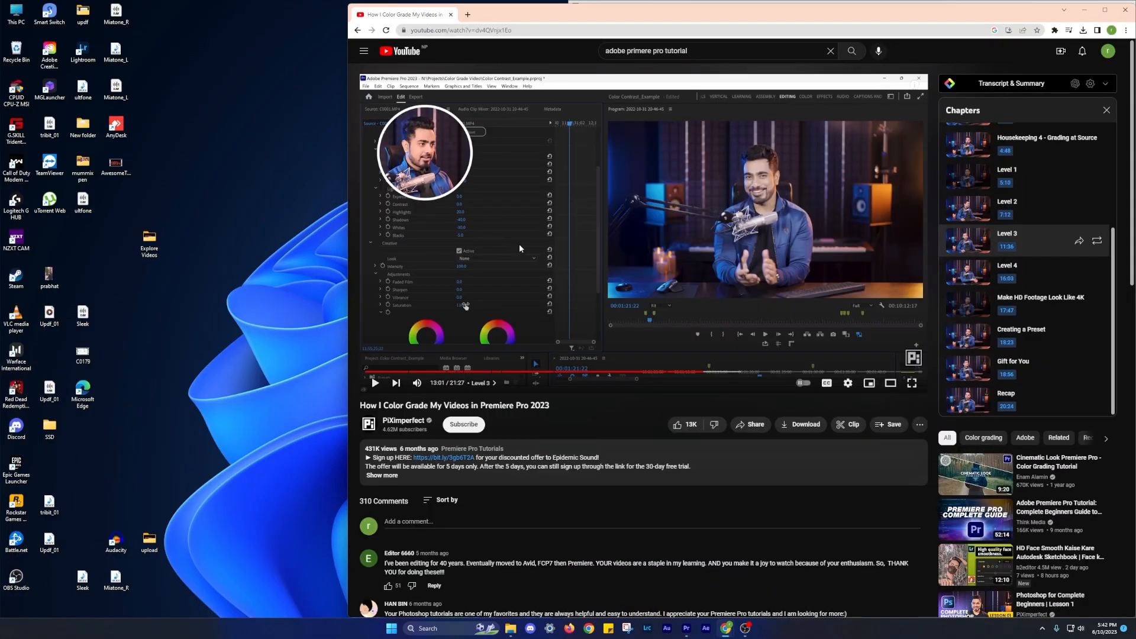
mouse_move(557, 279)
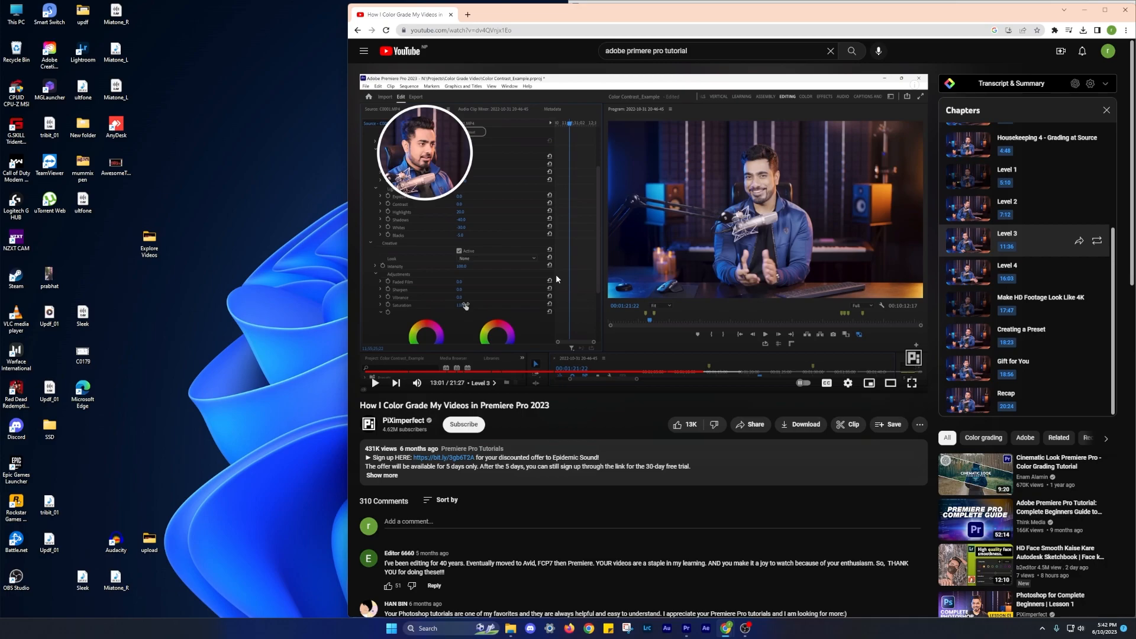
mouse_move(659, 358)
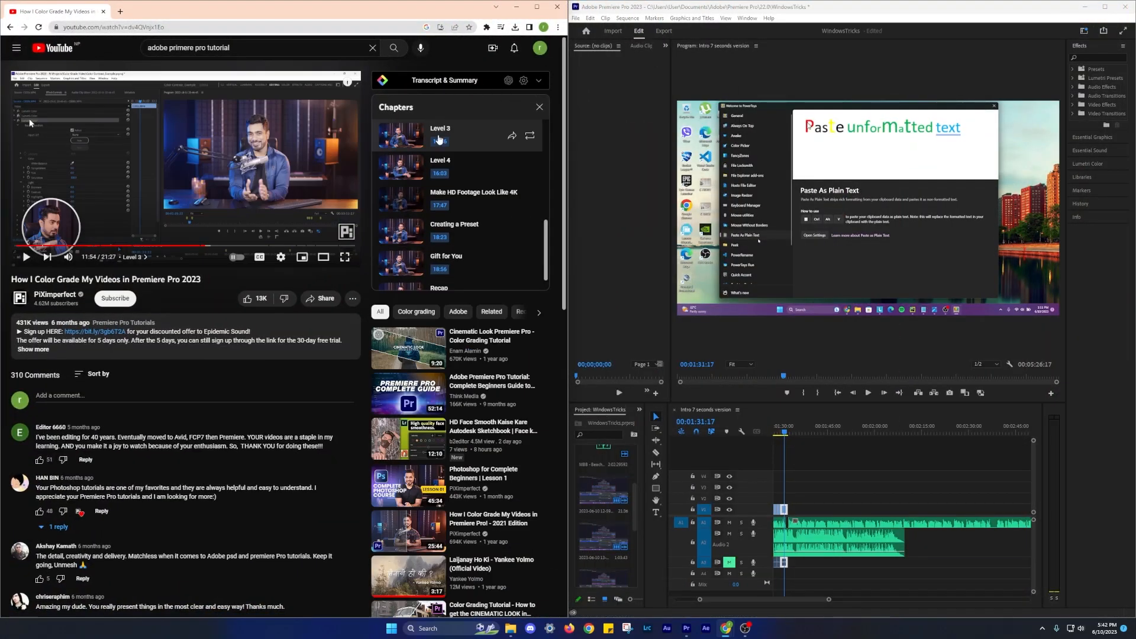
click(23, 258)
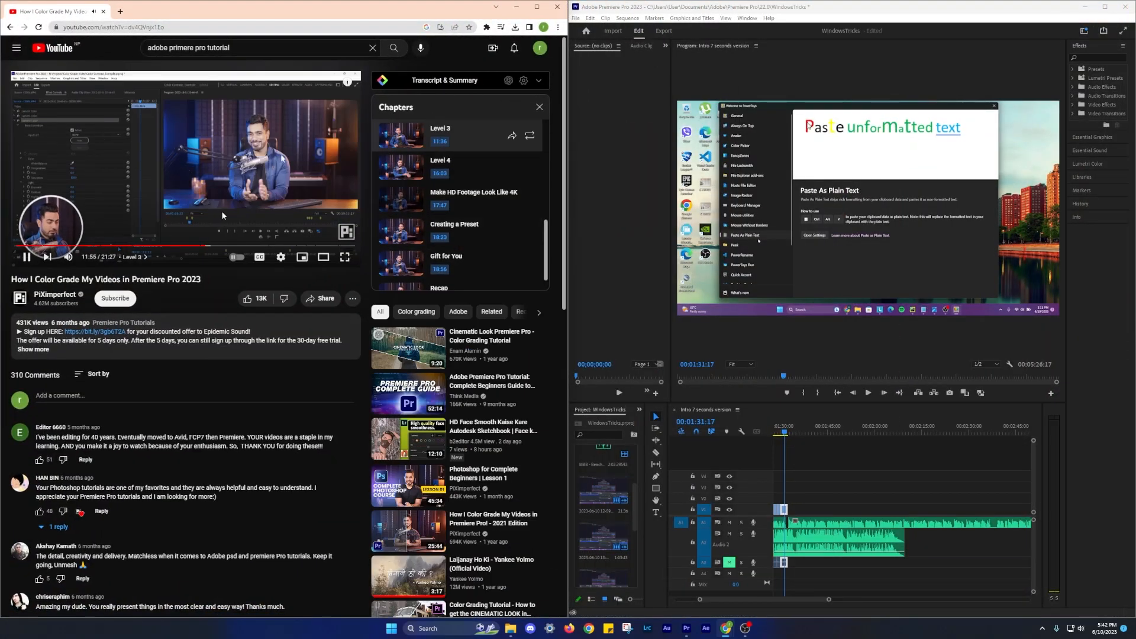
Set Taskbar alignment to Left under Taskbar behaviors in Taskbar settings
click(337, 621)
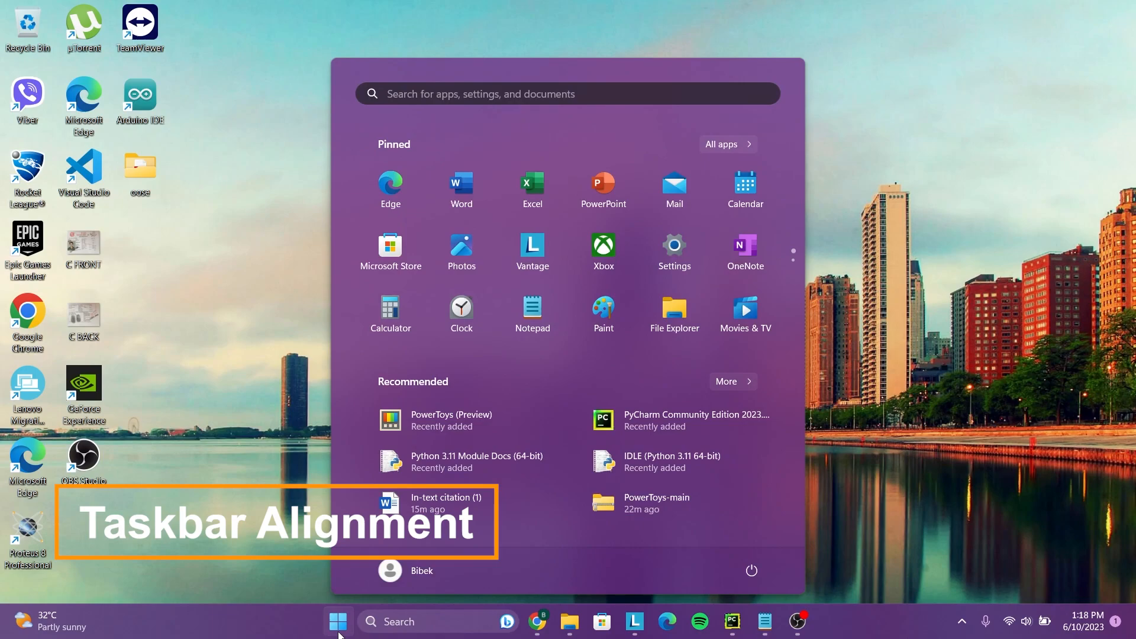
click(337, 621)
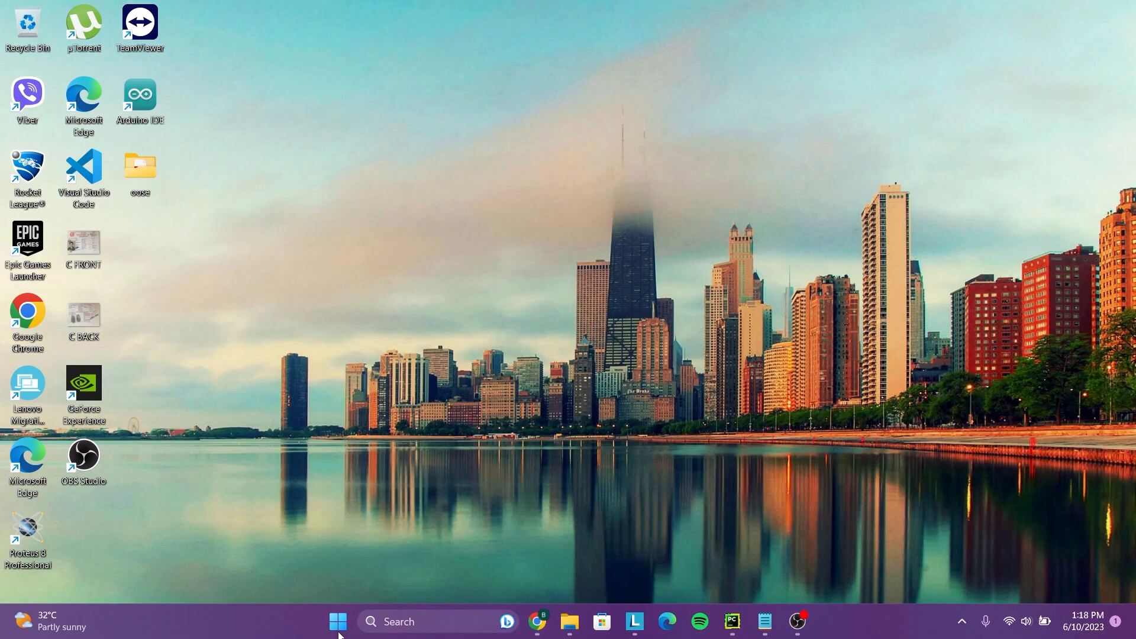
right_click(336, 621)
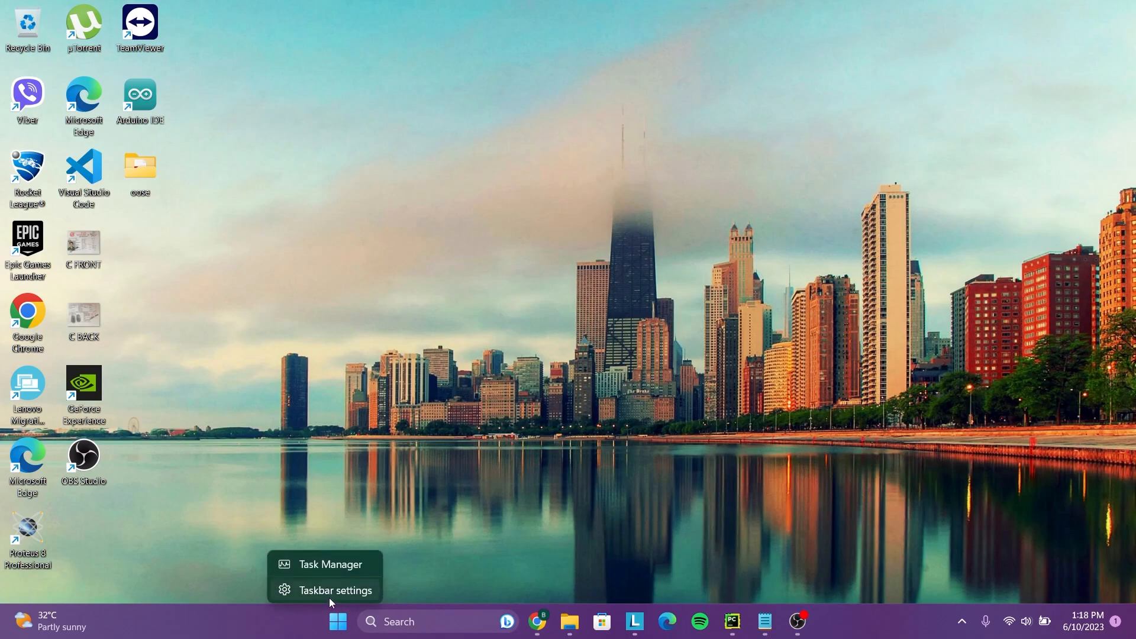
click(335, 590)
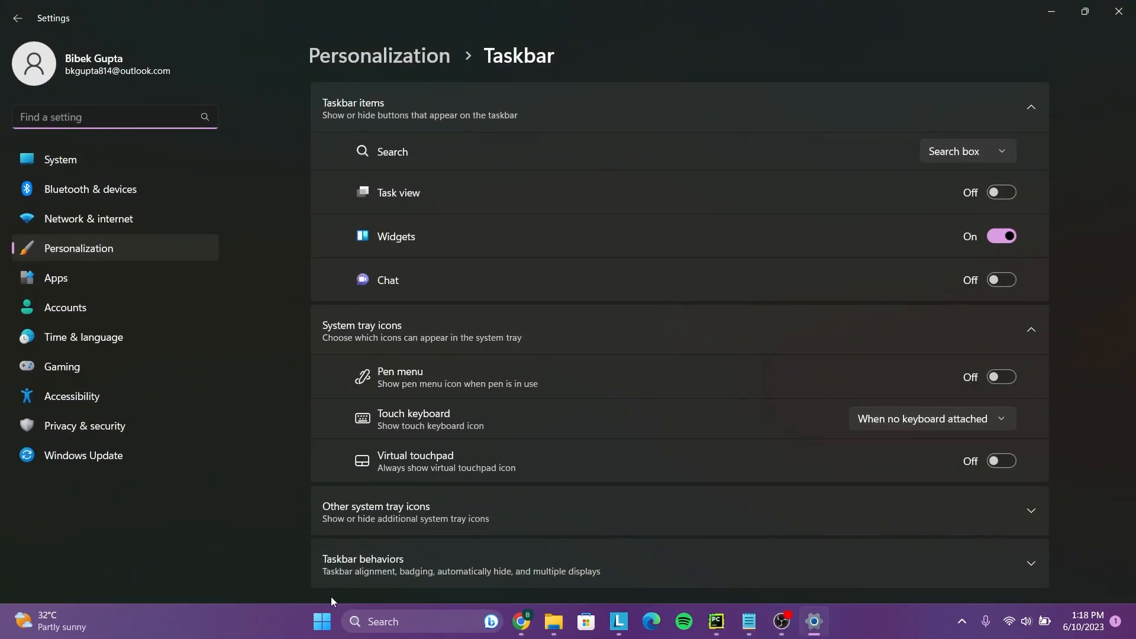
scroll(down, 3)
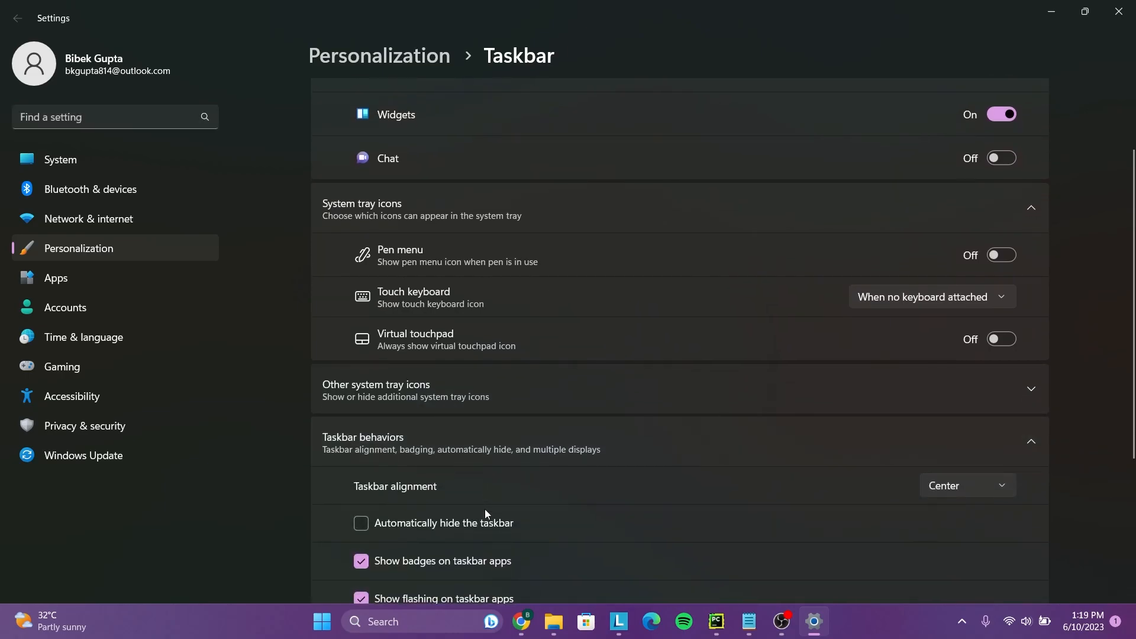
scroll(down, 3)
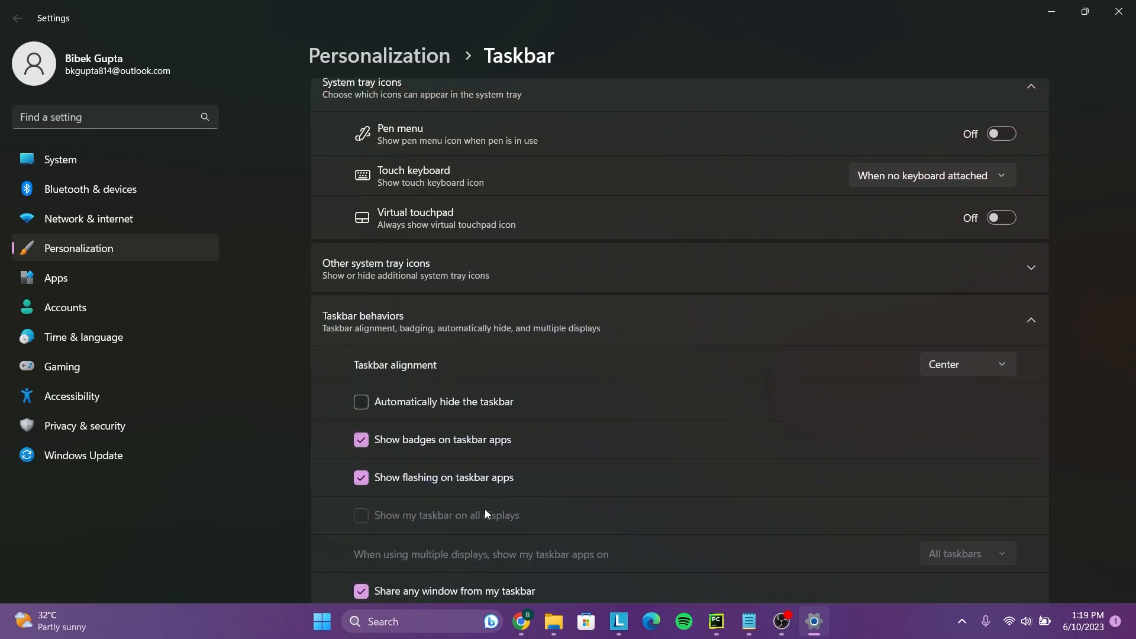
click(966, 364)
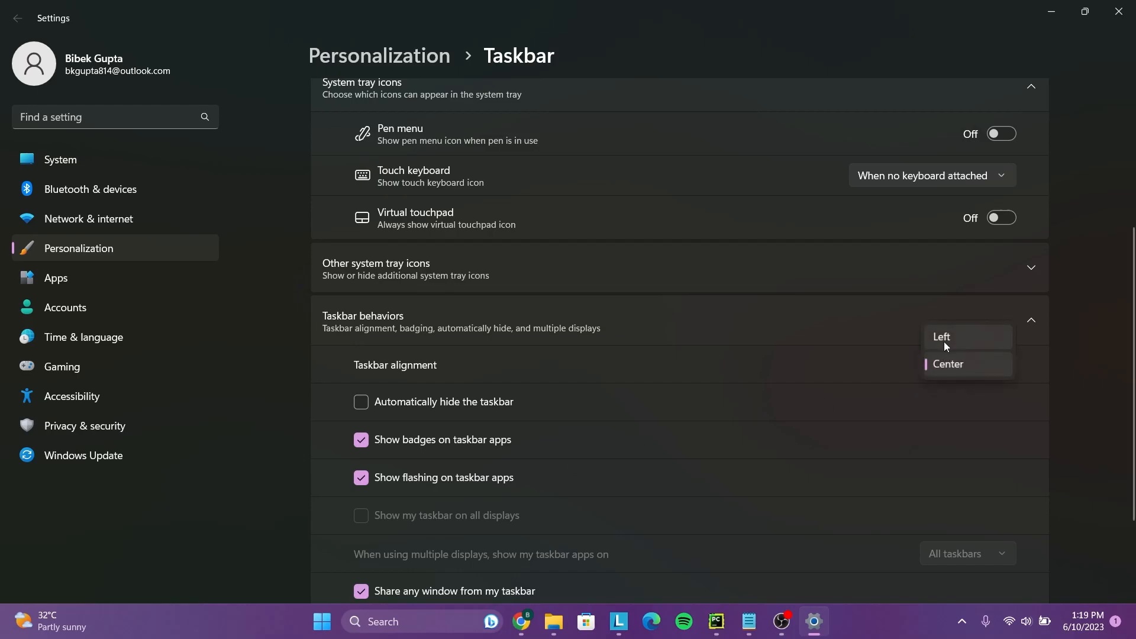
click(942, 336)
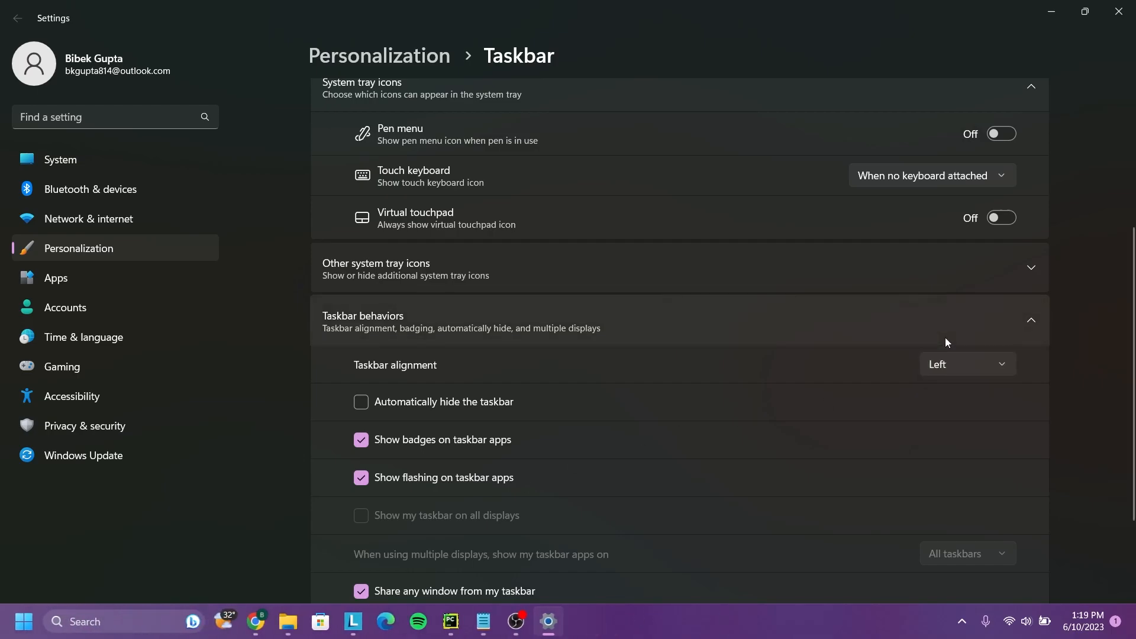
mouse_move(874, 423)
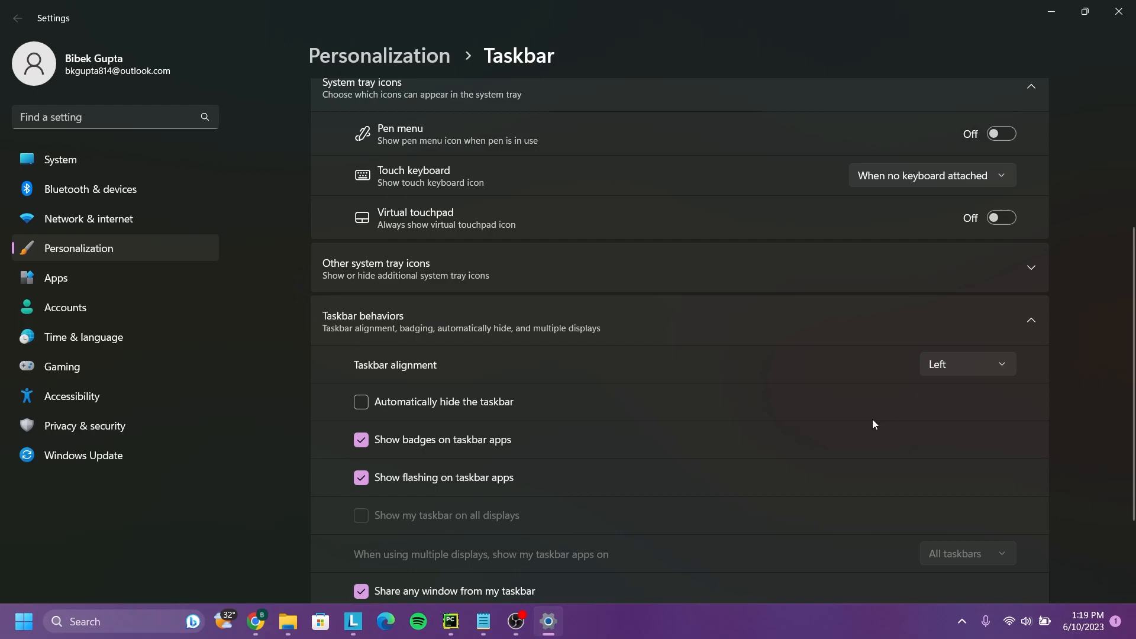
click(966, 364)
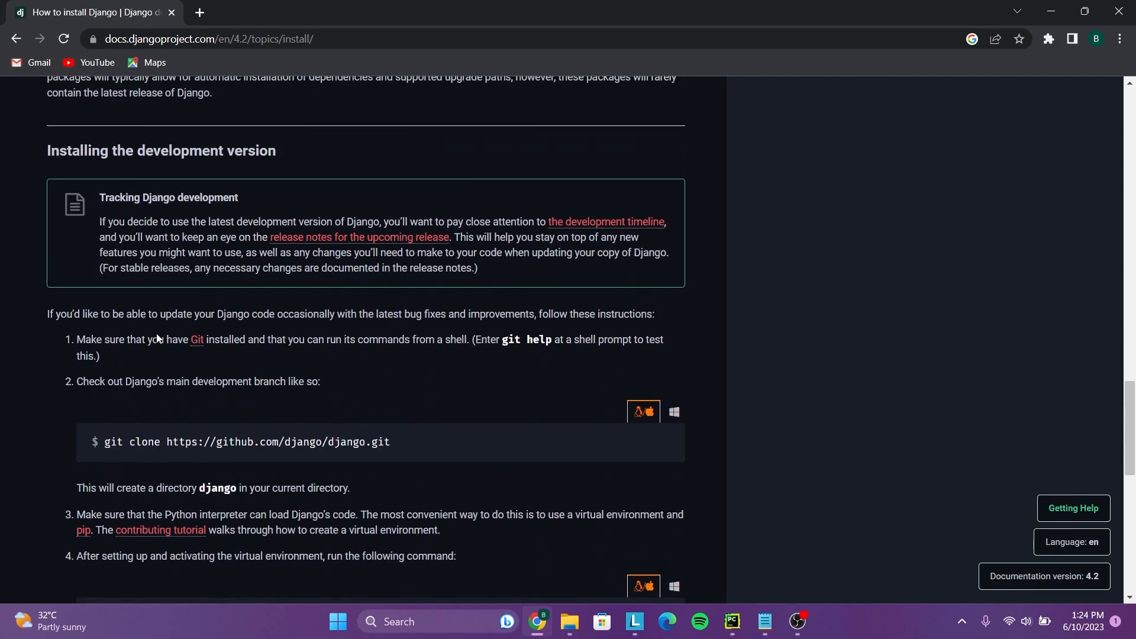
Paste 'python -m pip install -e django/' from clipboard history as plain text
right_click(246, 380)
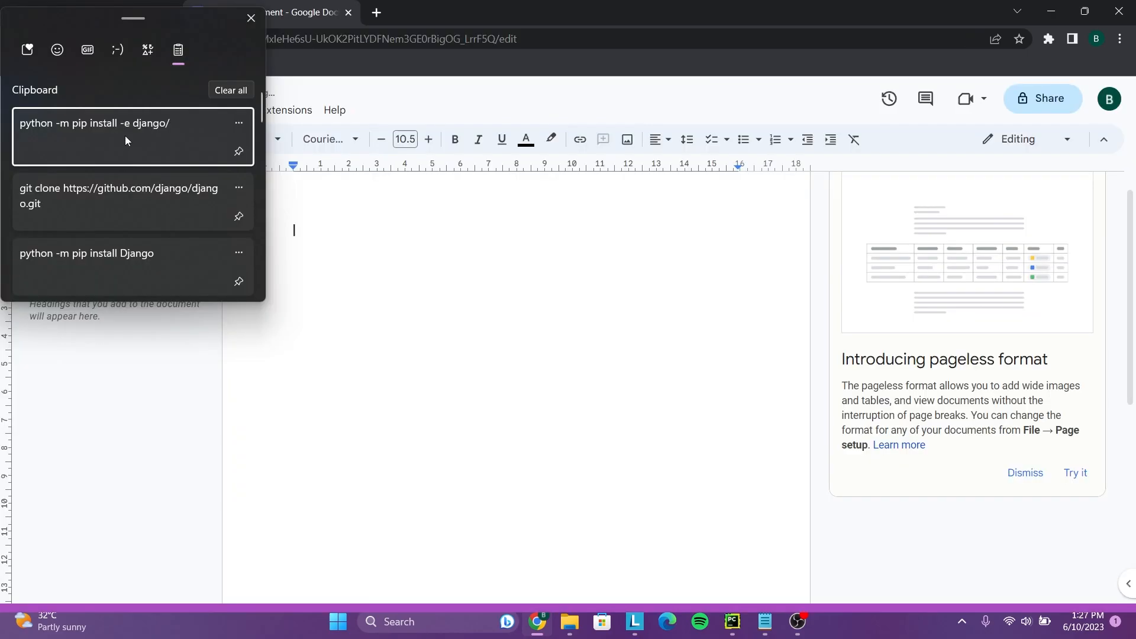
click(94, 123)
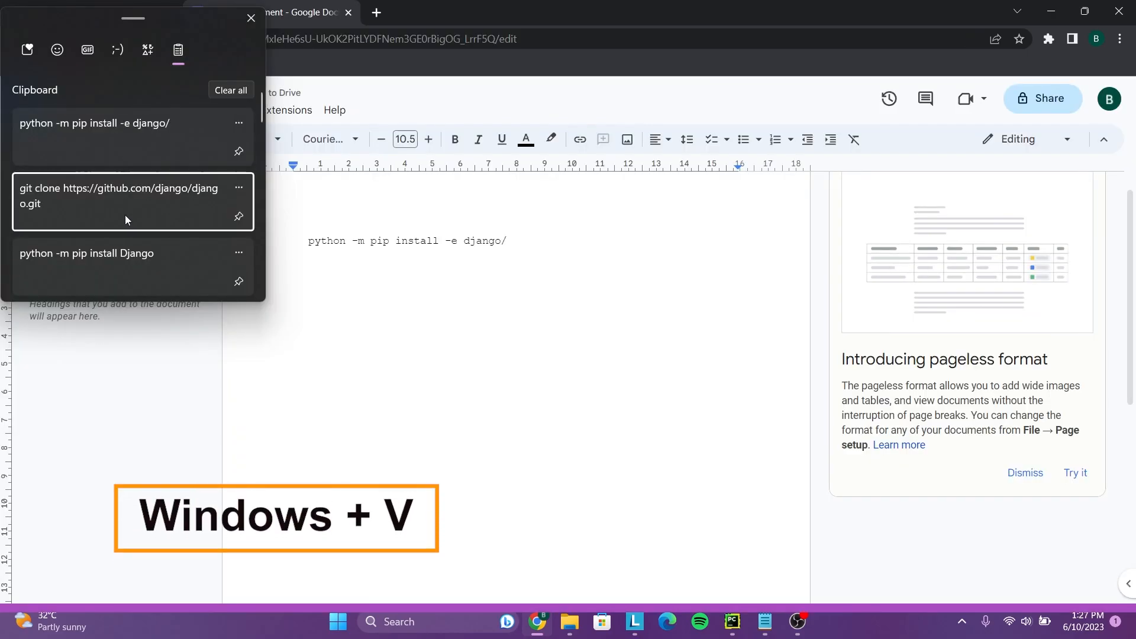
click(119, 196)
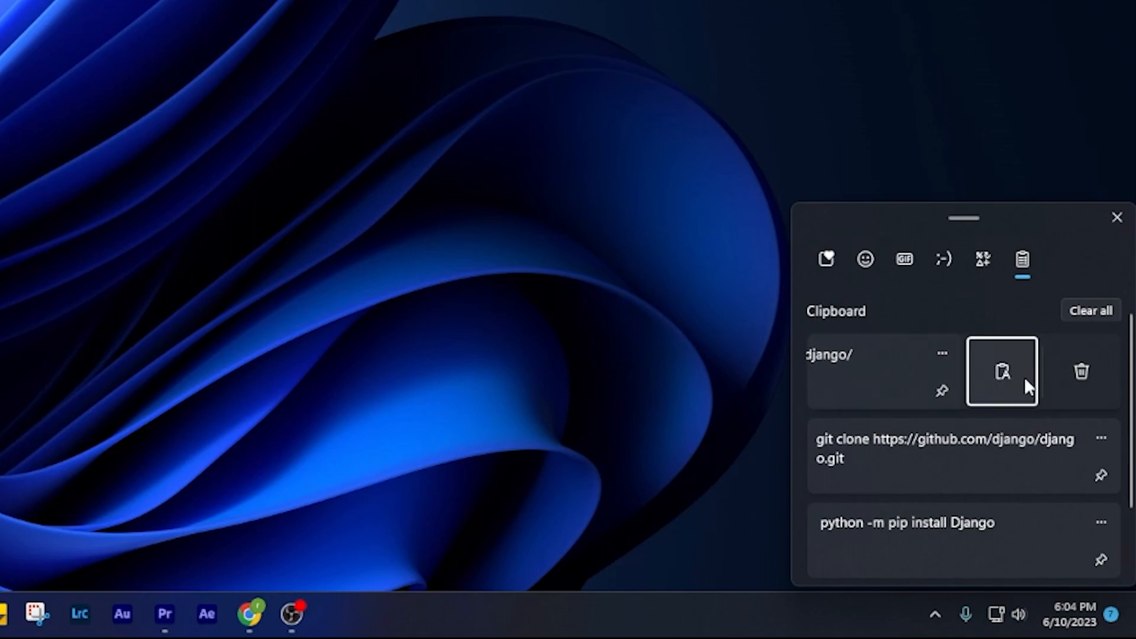
click(1082, 372)
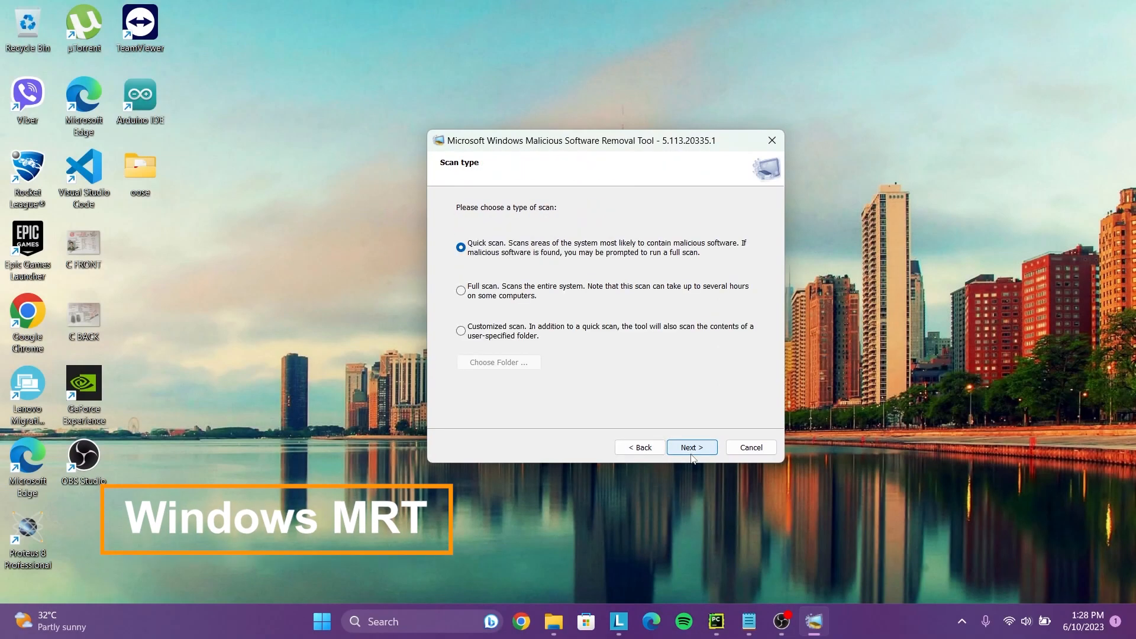
Launch the Malicious Software Removal Tool via mrt and advance to Quick scan
click(690, 447)
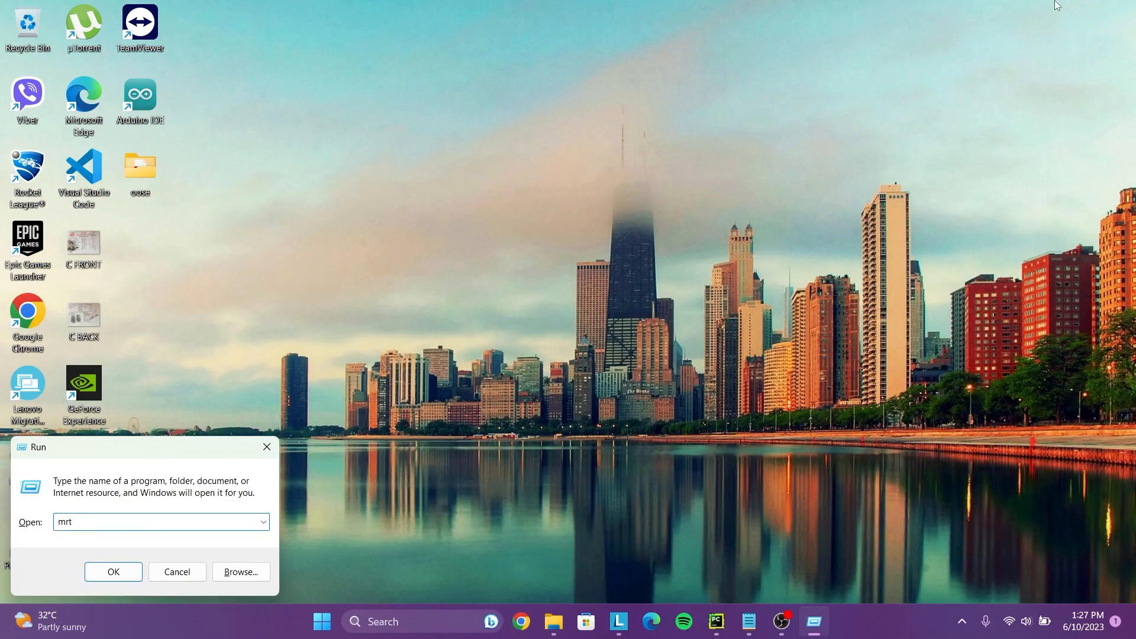
click(113, 571)
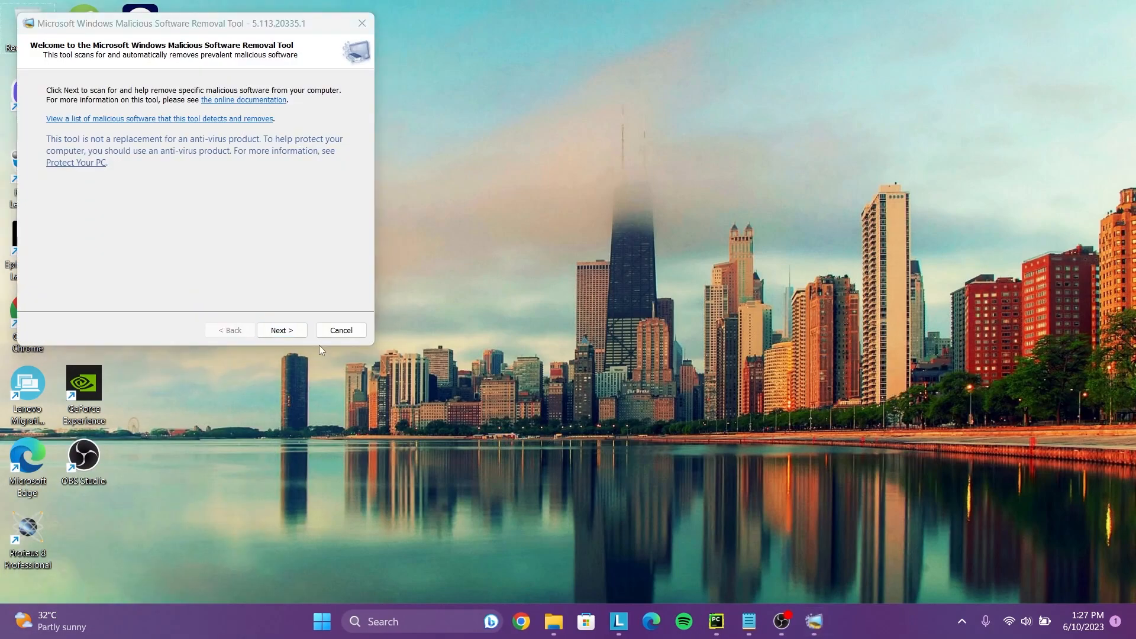
click(281, 329)
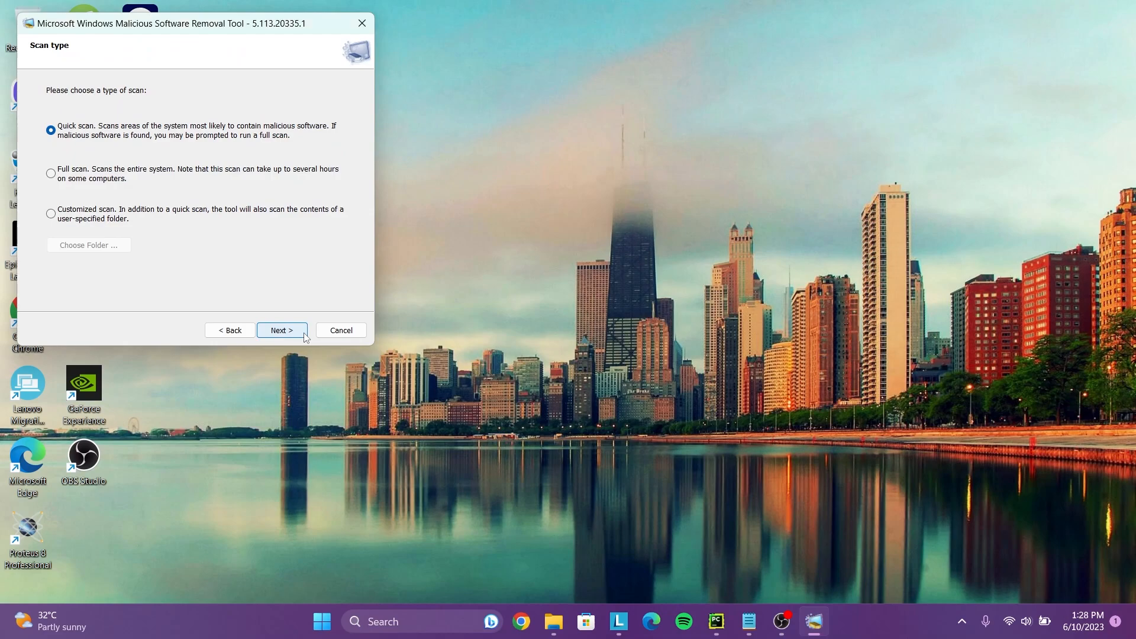
click(281, 330)
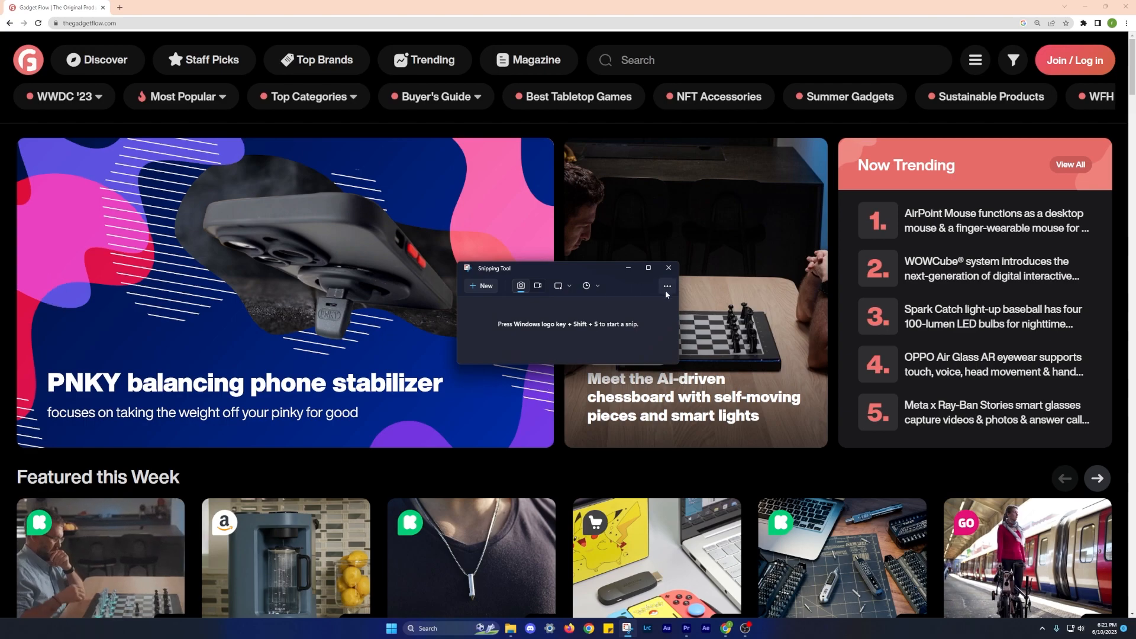
Turn on 'Automatically save screenshots' in Snipping Tool settings
click(665, 285)
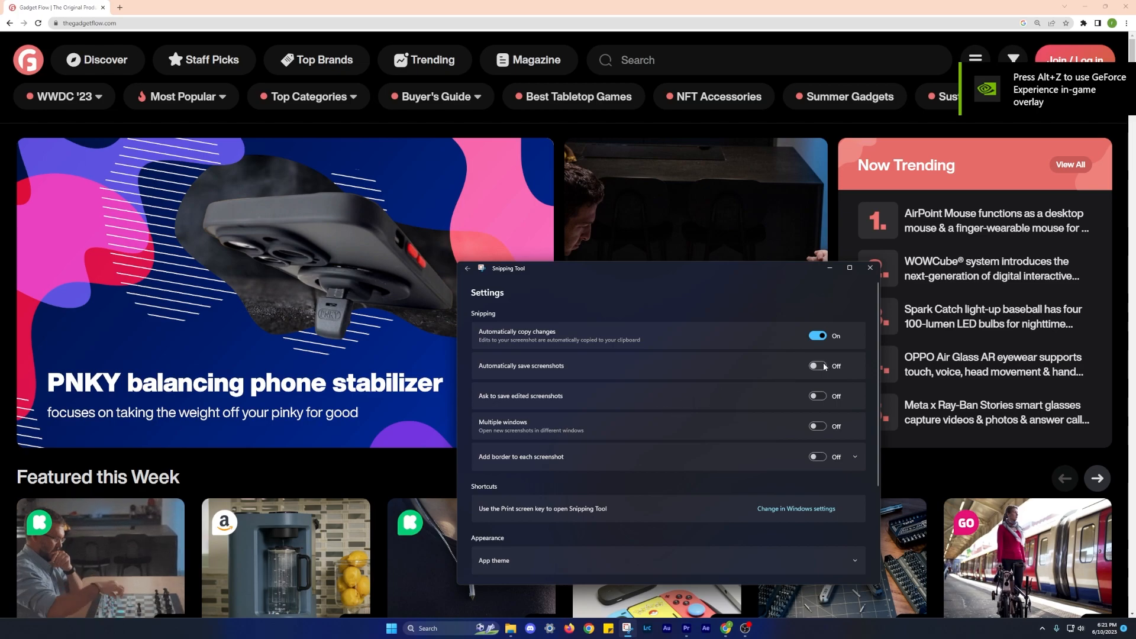
click(817, 366)
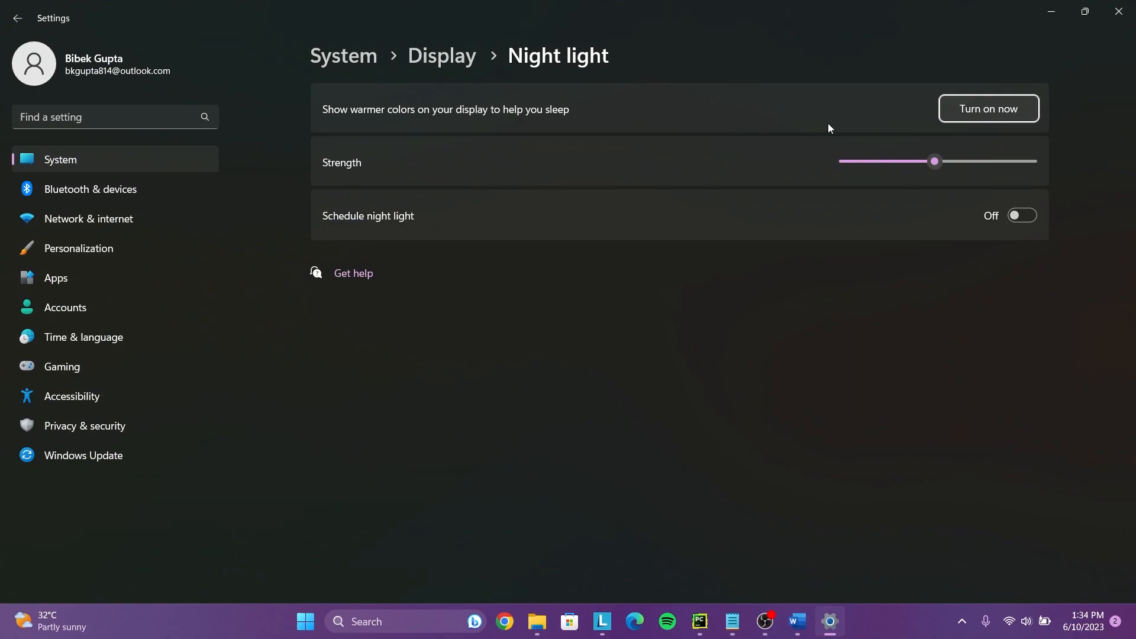
Turn night light on, enable its schedule, and set the start time to 8:00 PM
click(987, 109)
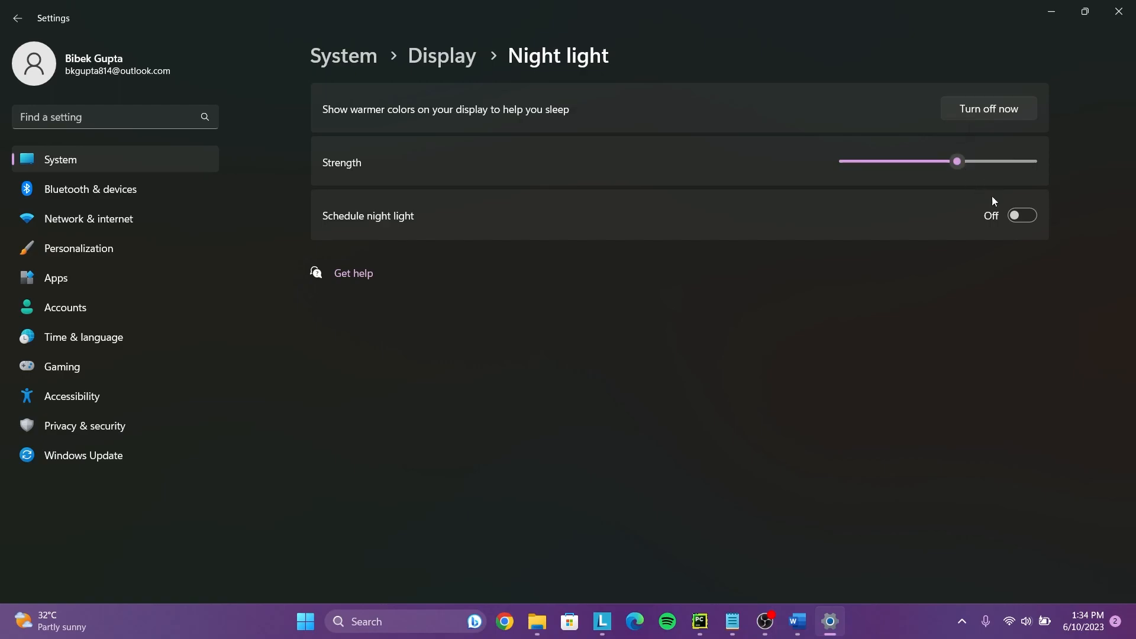
click(1022, 215)
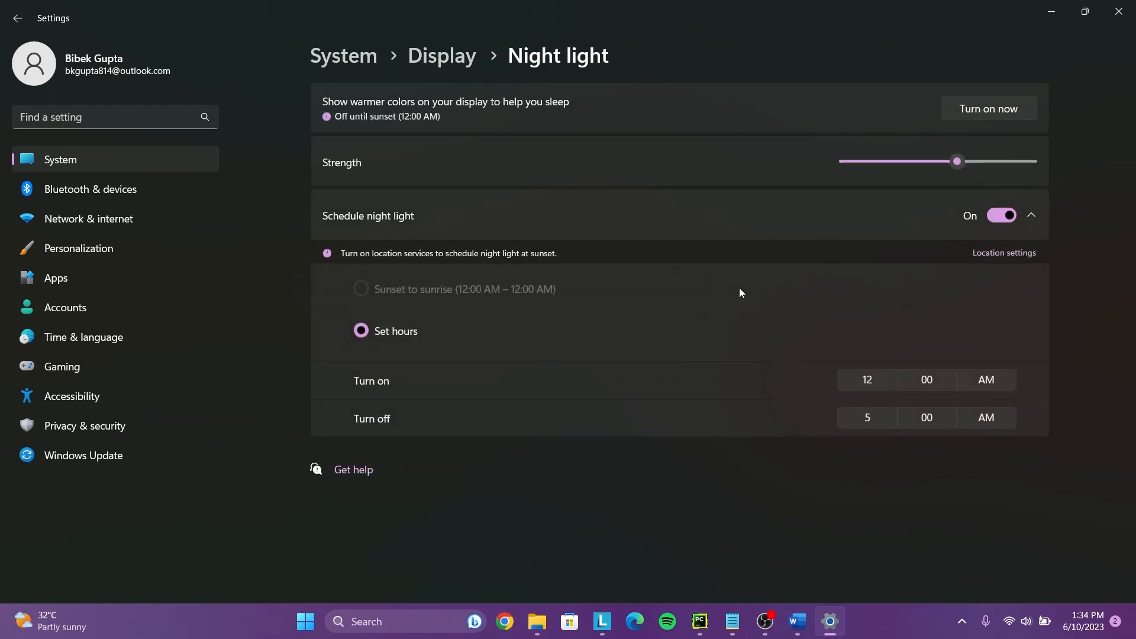
mouse_move(723, 365)
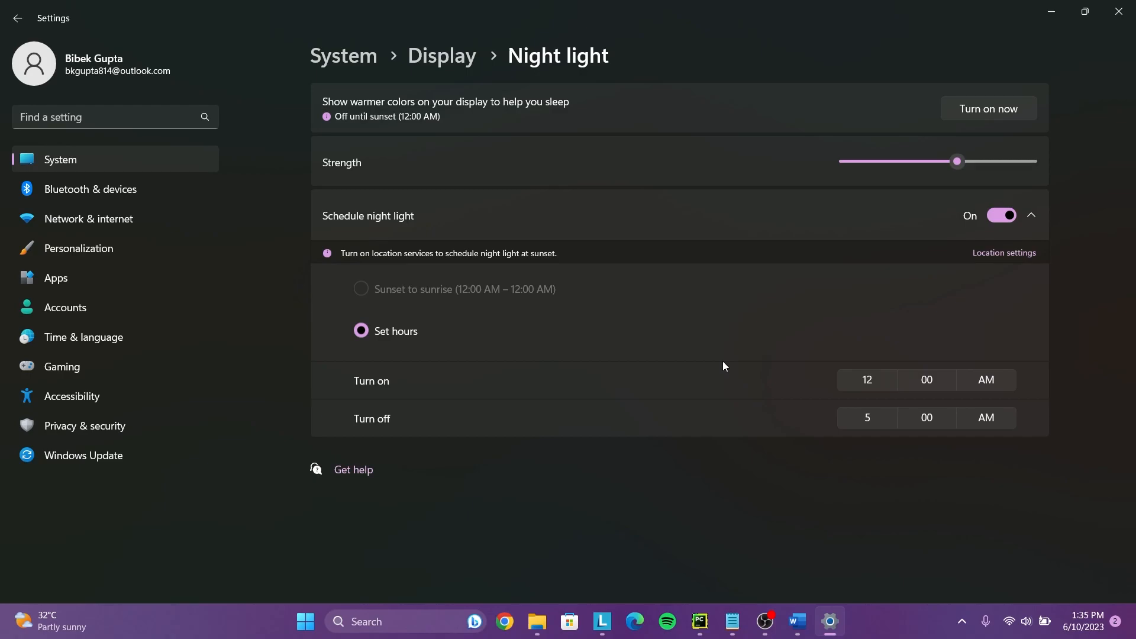
mouse_move(713, 391)
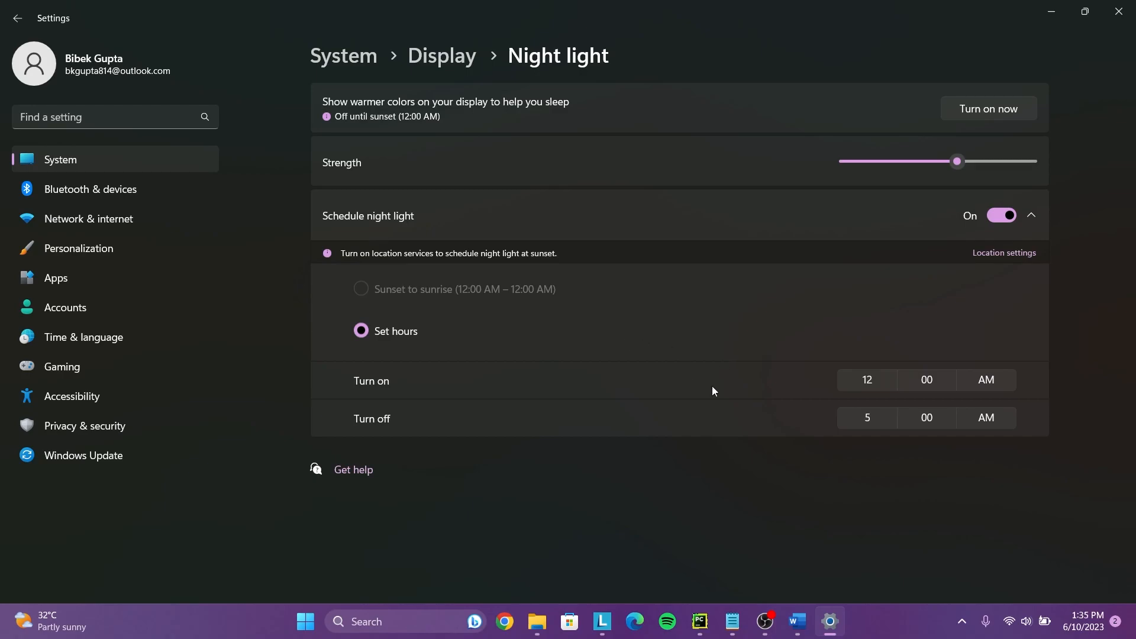
click(867, 379)
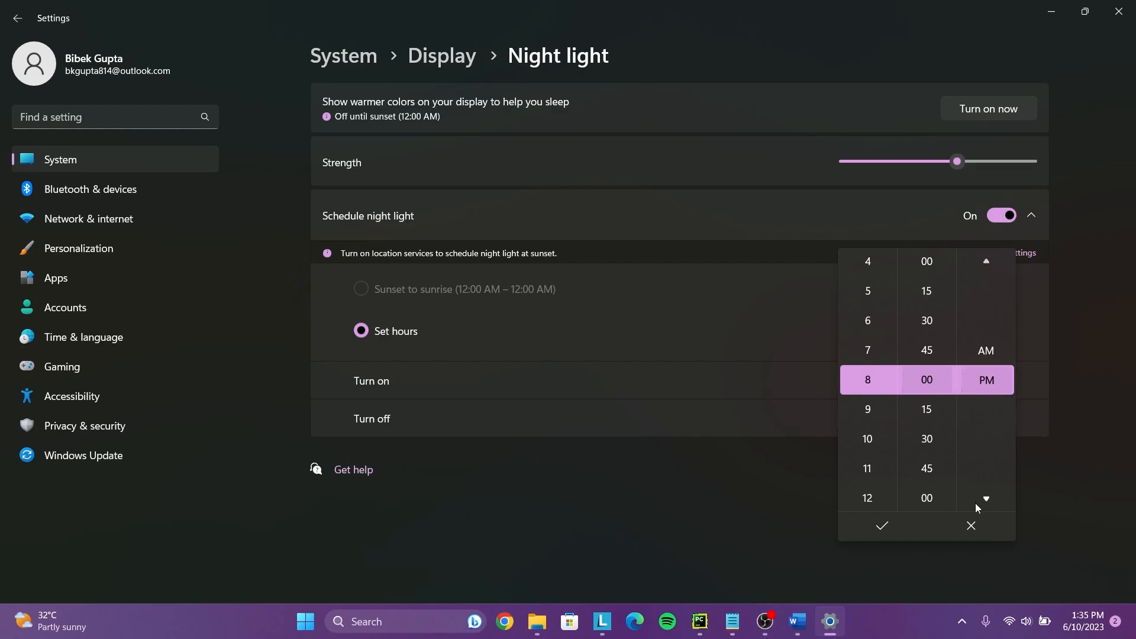
click(882, 525)
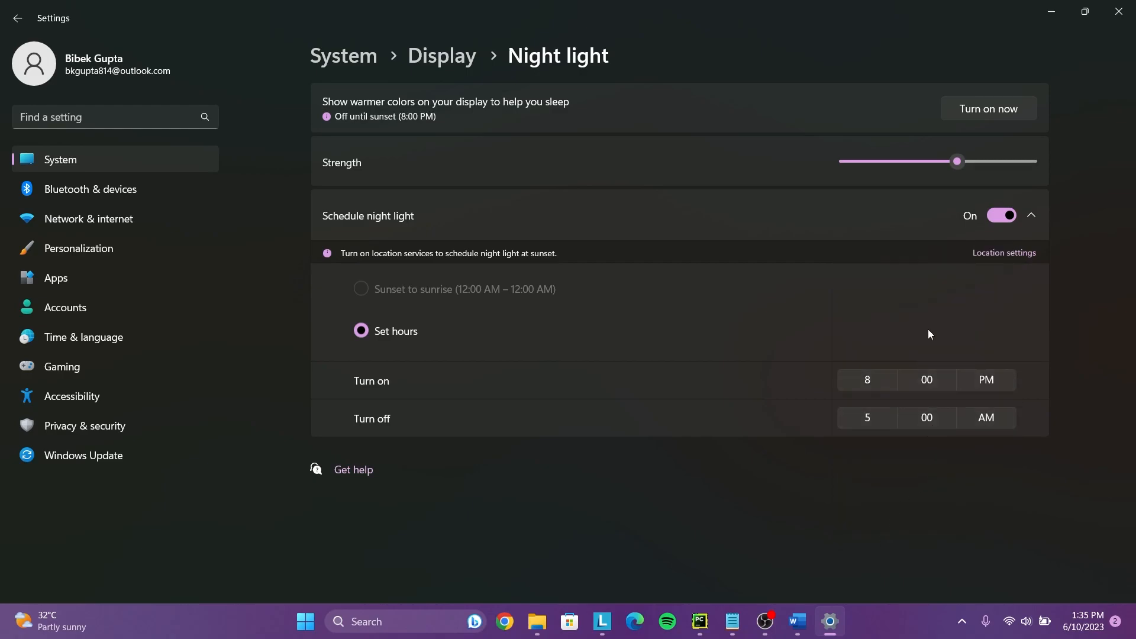
mouse_move(630, 524)
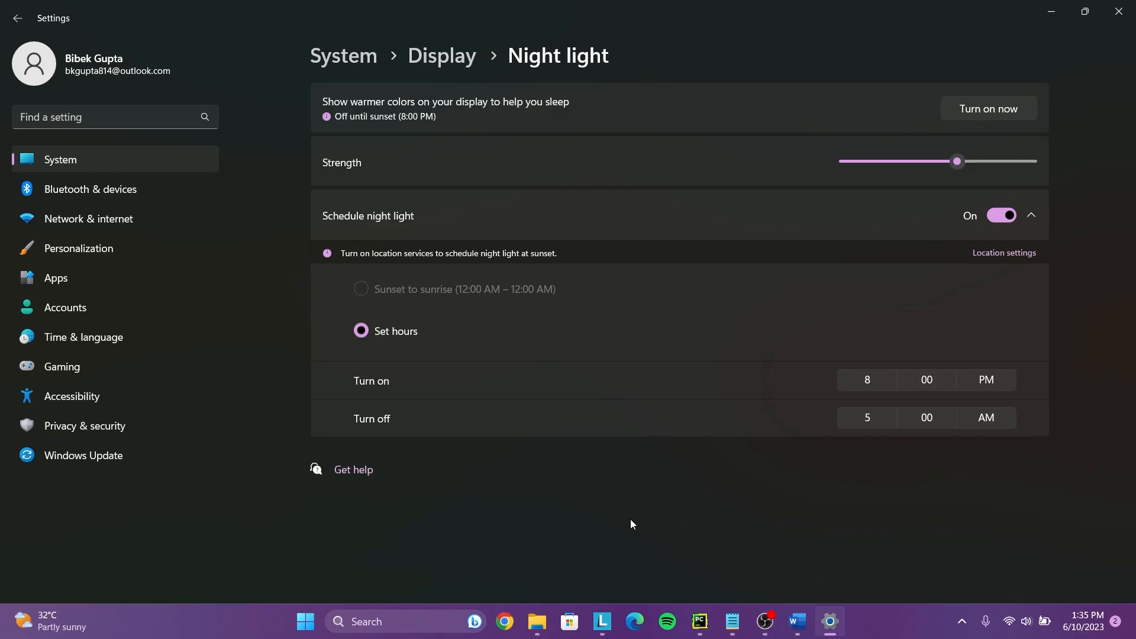
Insert laughing and heart-eyes emoji with Win+., then search the panel for 'heart'
click(505, 621)
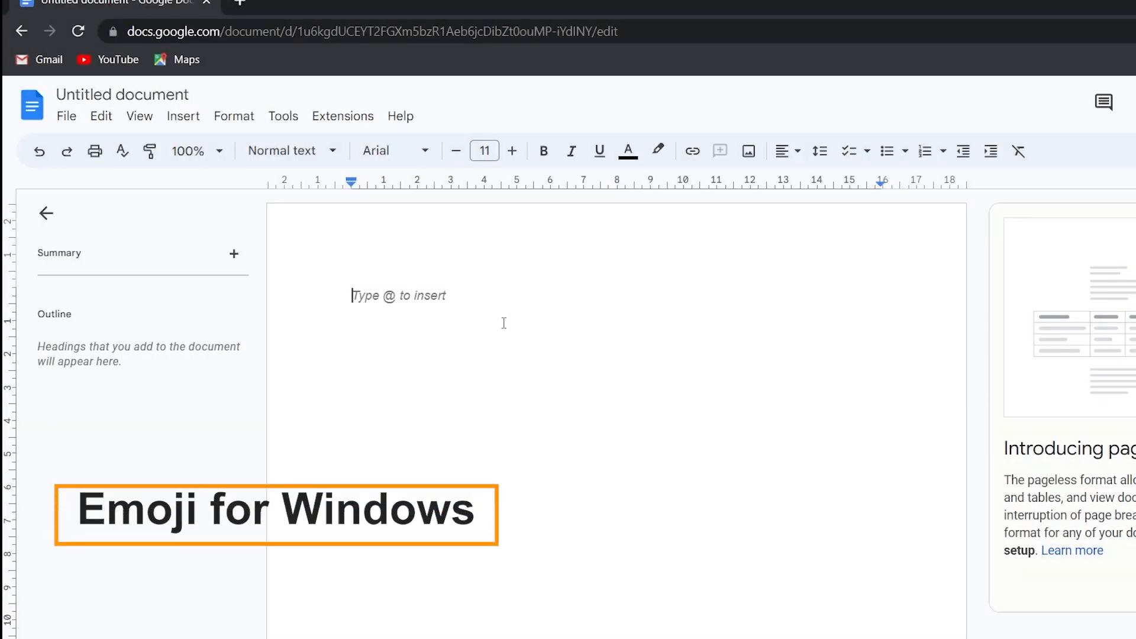
key(Win+.)
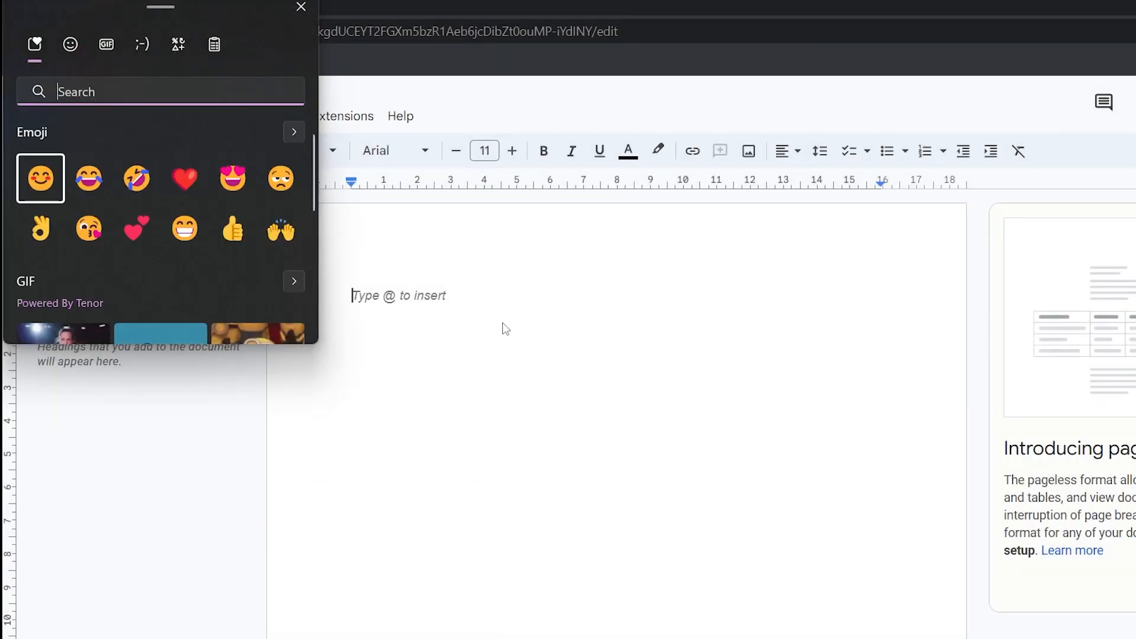
mouse_move(88, 179)
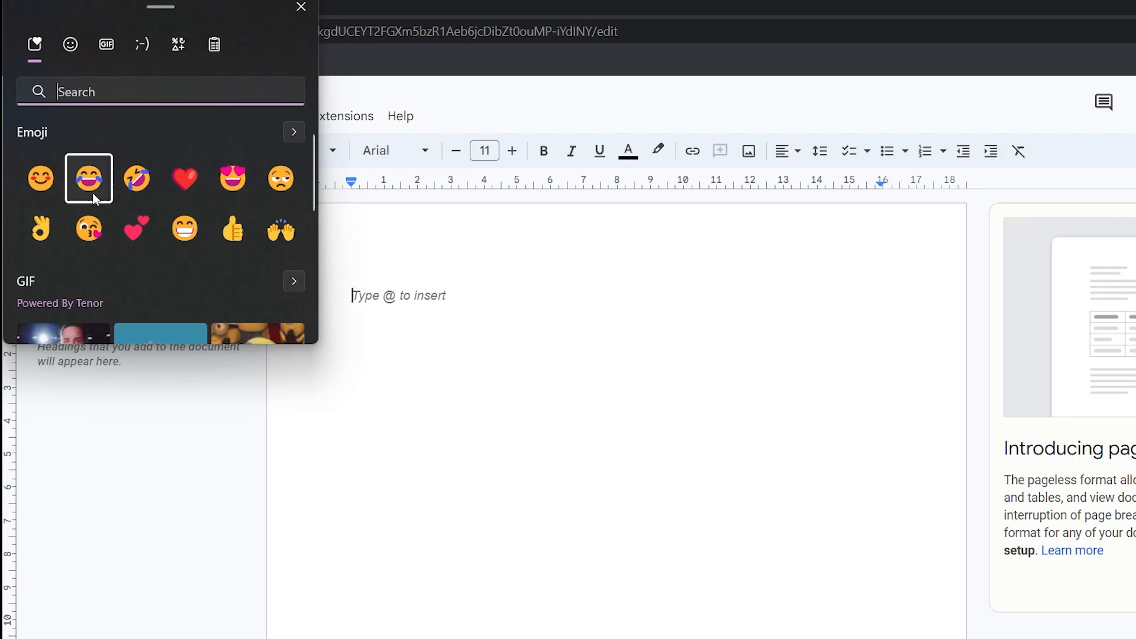
click(136, 179)
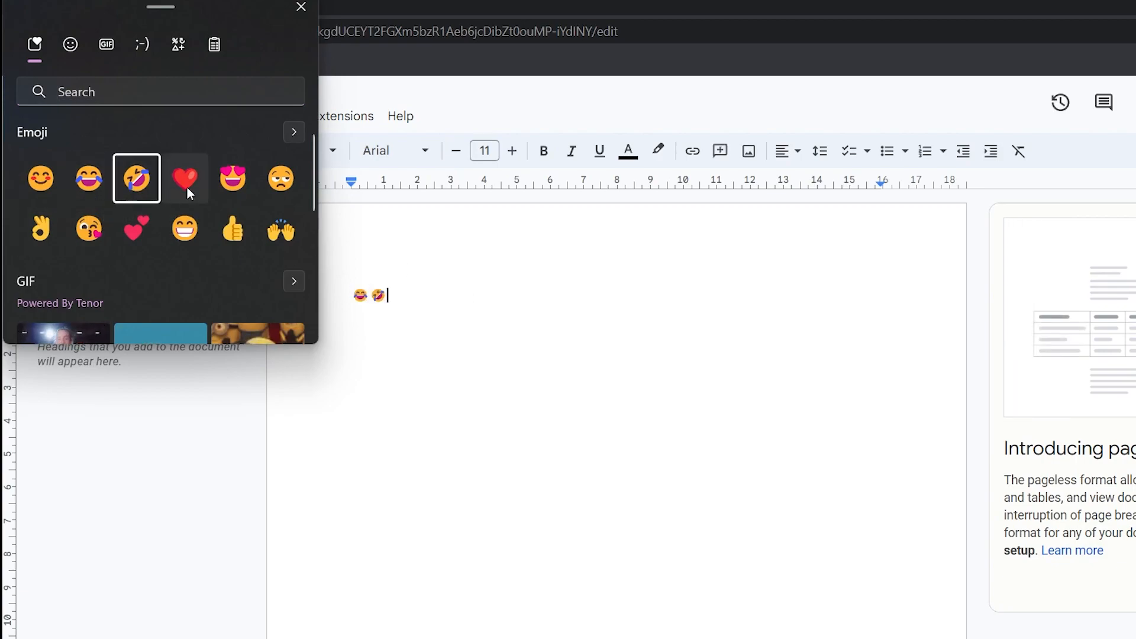
click(232, 178)
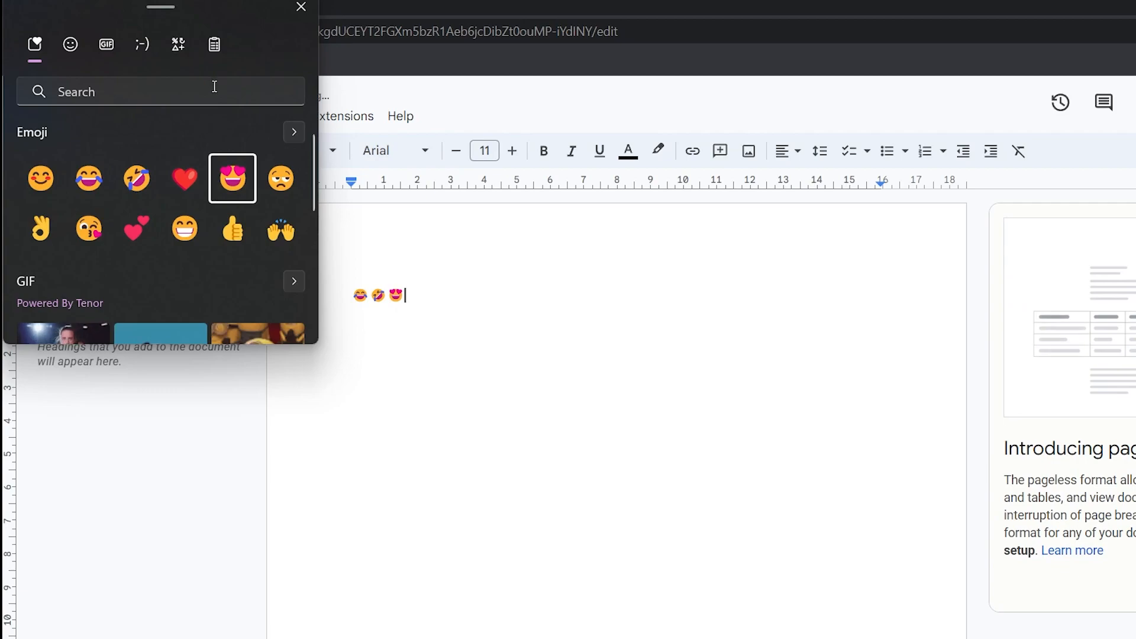
text(heart)
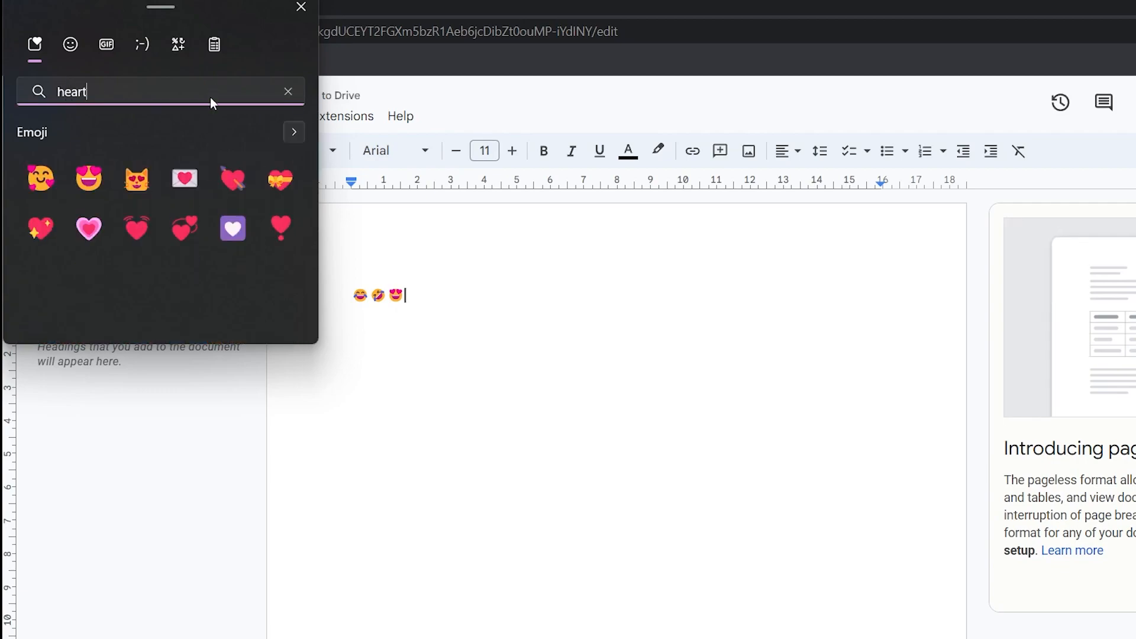
mouse_move(40, 229)
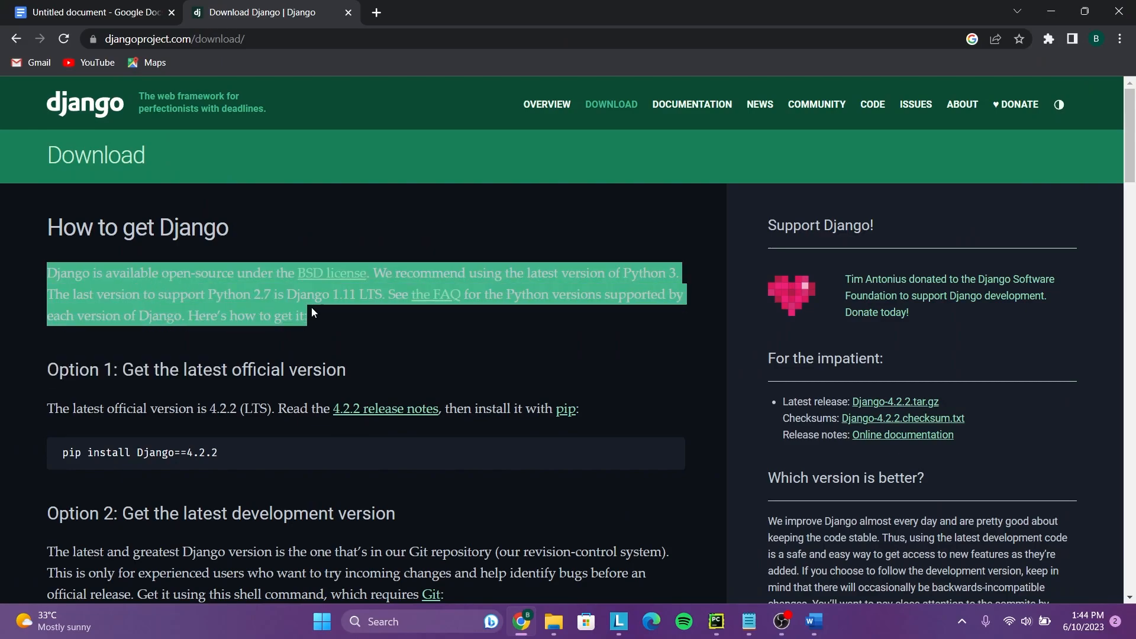
Copy the Django paragraph, paste it formatted, then again as plain text with Ctrl+Shift+V
right_click(307, 315)
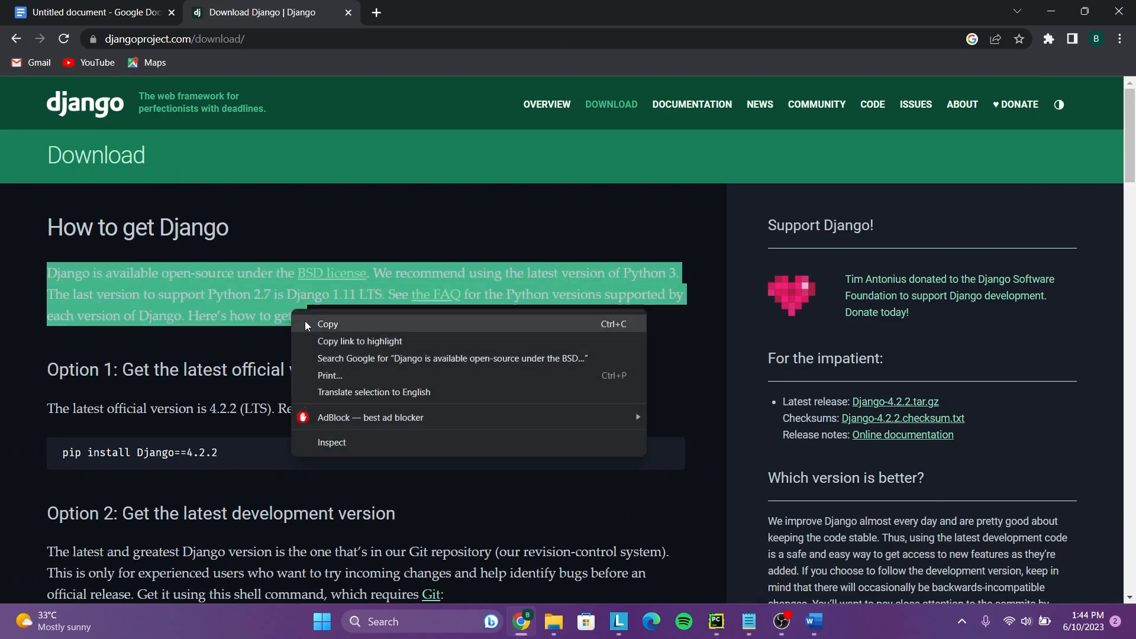
click(90, 13)
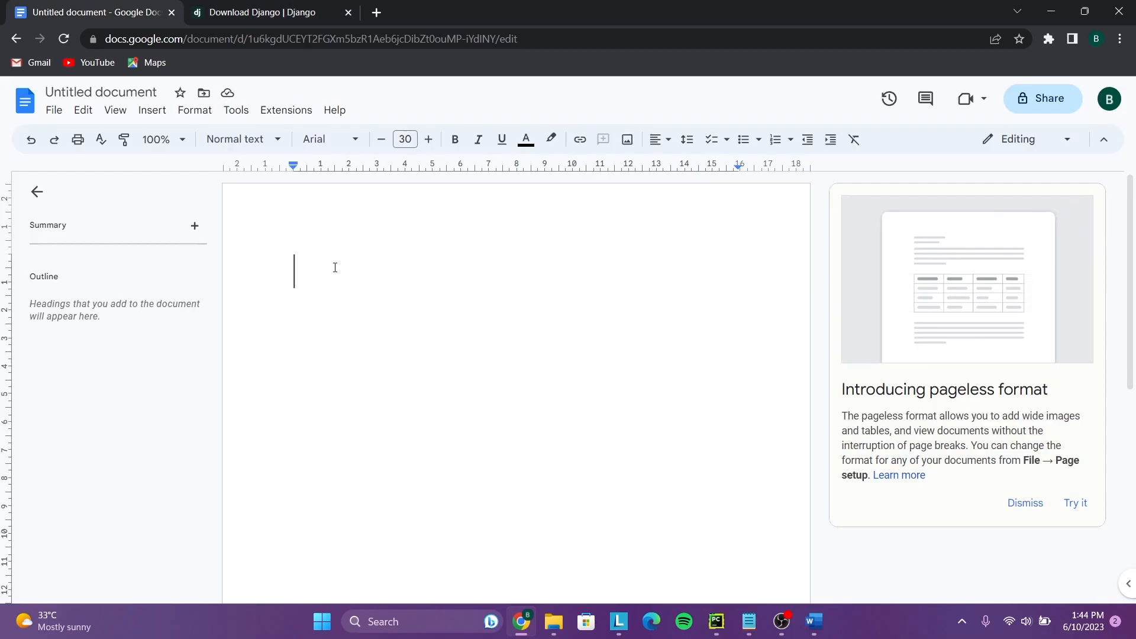
key(ctrl+v)
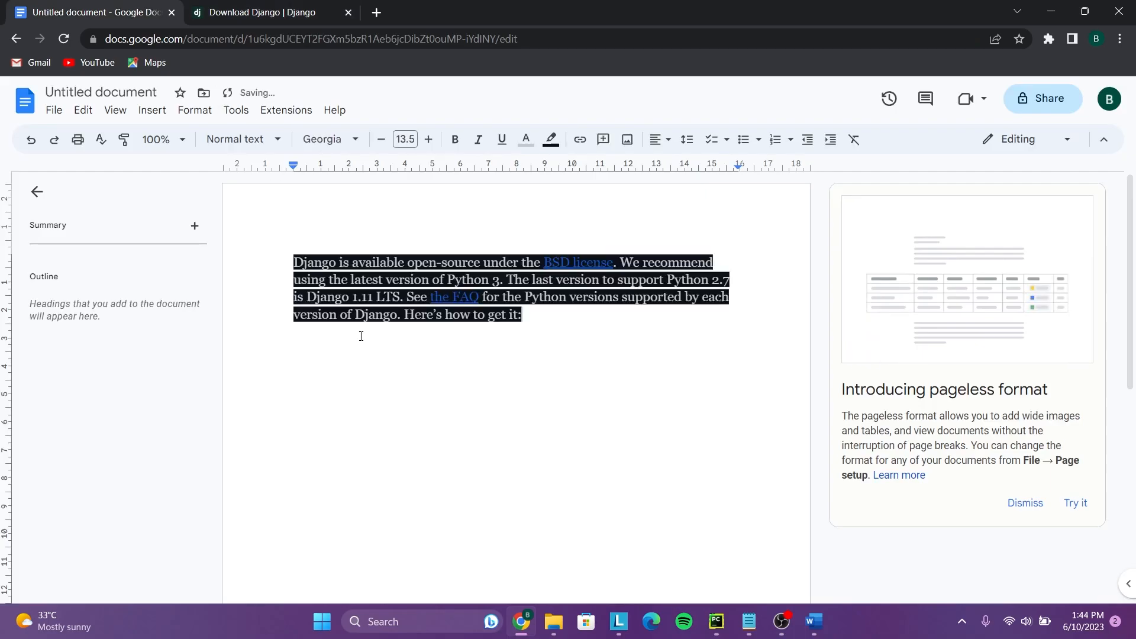
mouse_move(411, 334)
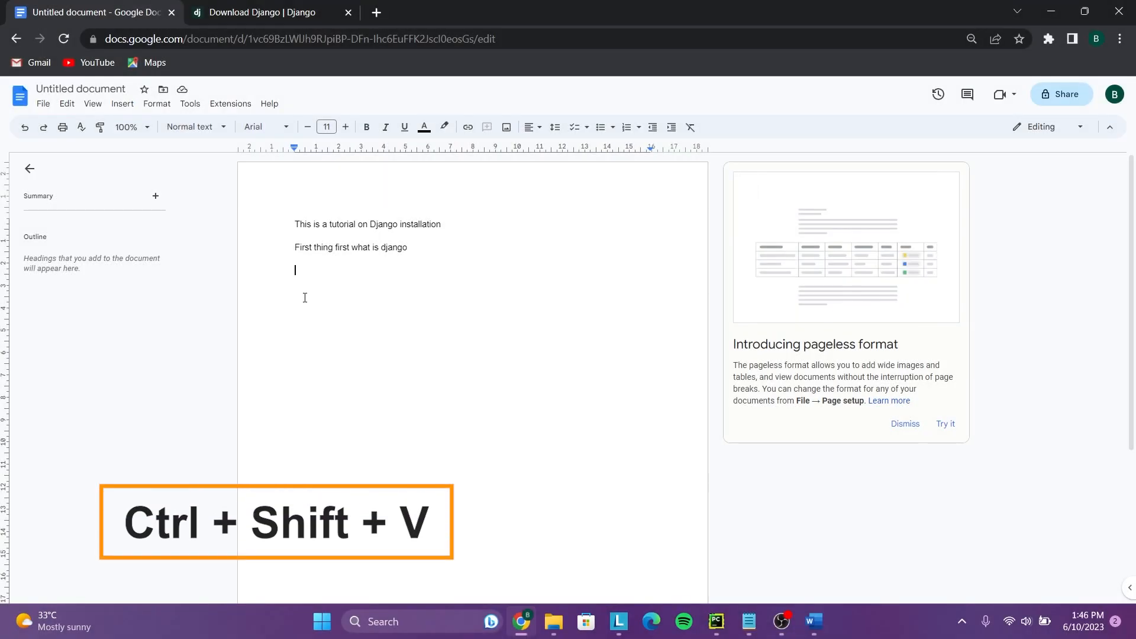
key(ctrl+shift+v)
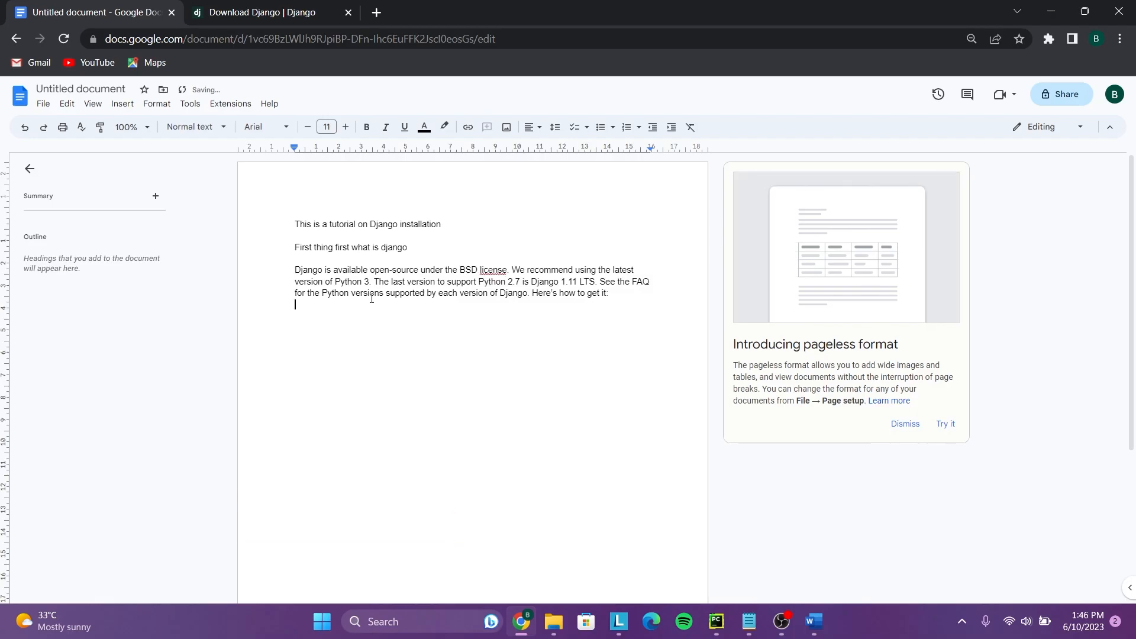
click(258, 12)
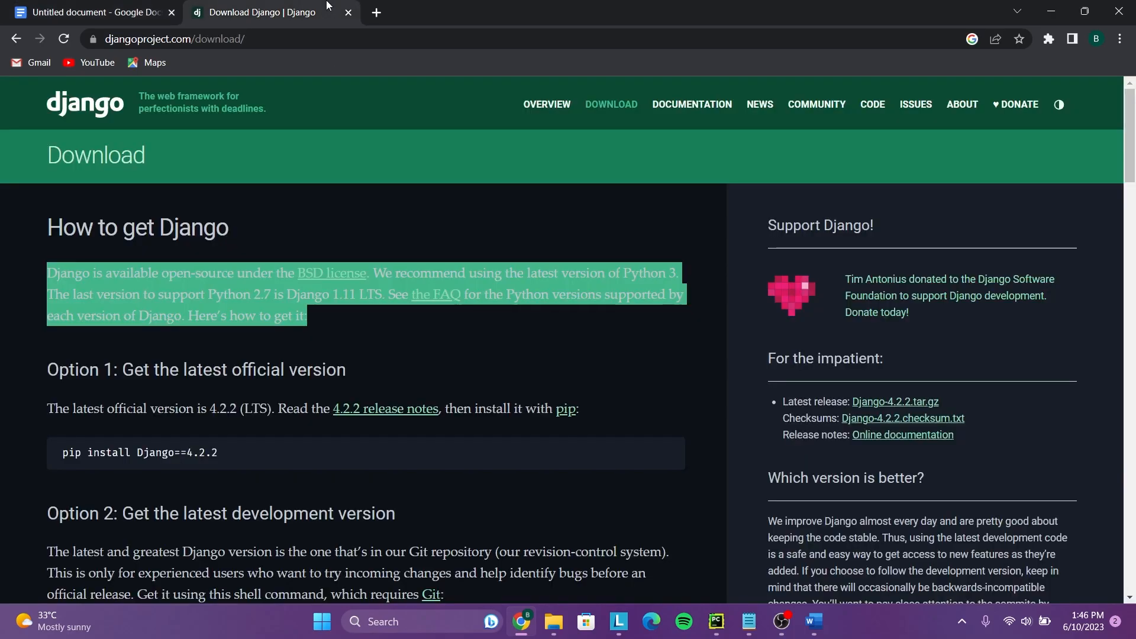